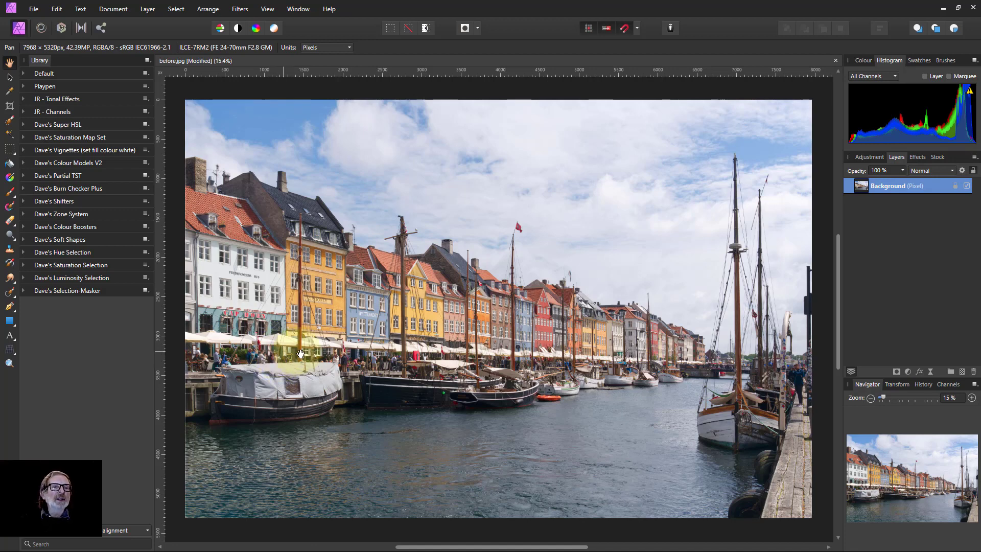
pyautogui.moveTo(306, 346)
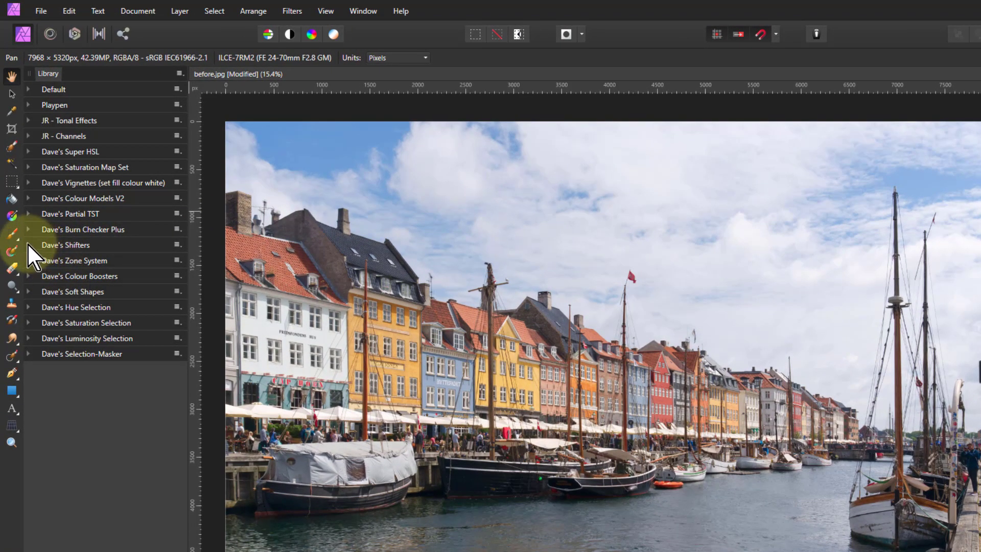
# Expand the Dave's Shifters macro category in the Library panel.
pyautogui.click(28, 245)
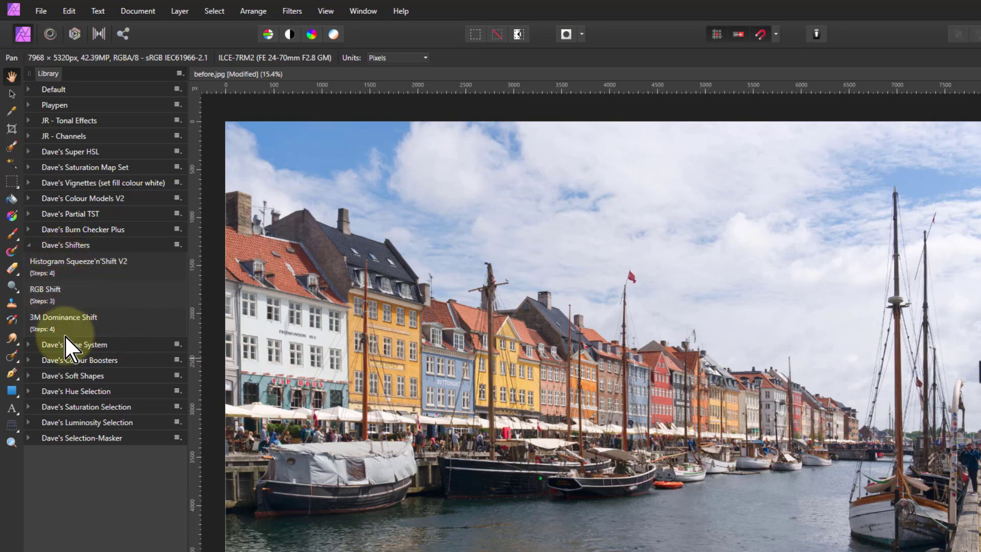
pyautogui.moveTo(49, 322)
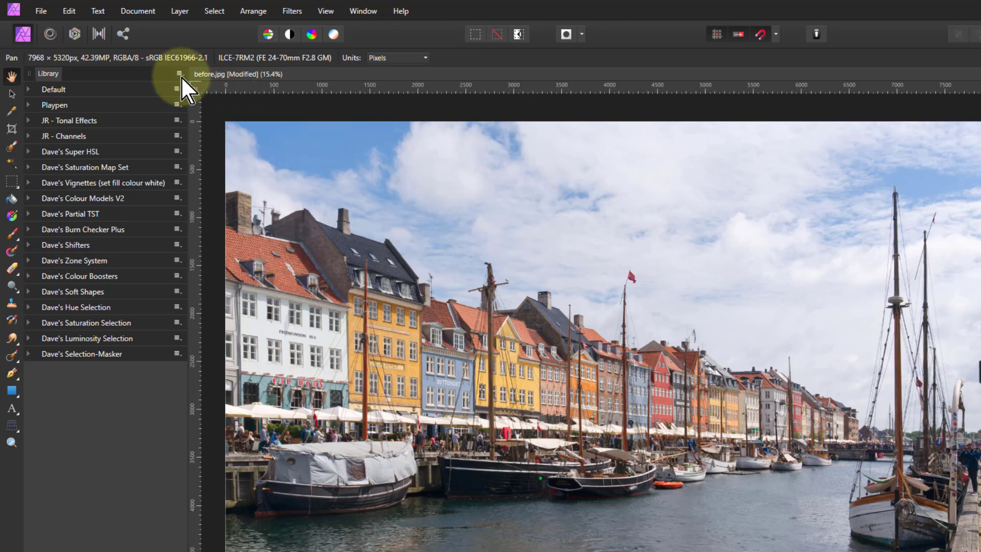
pyautogui.moveTo(190, 84)
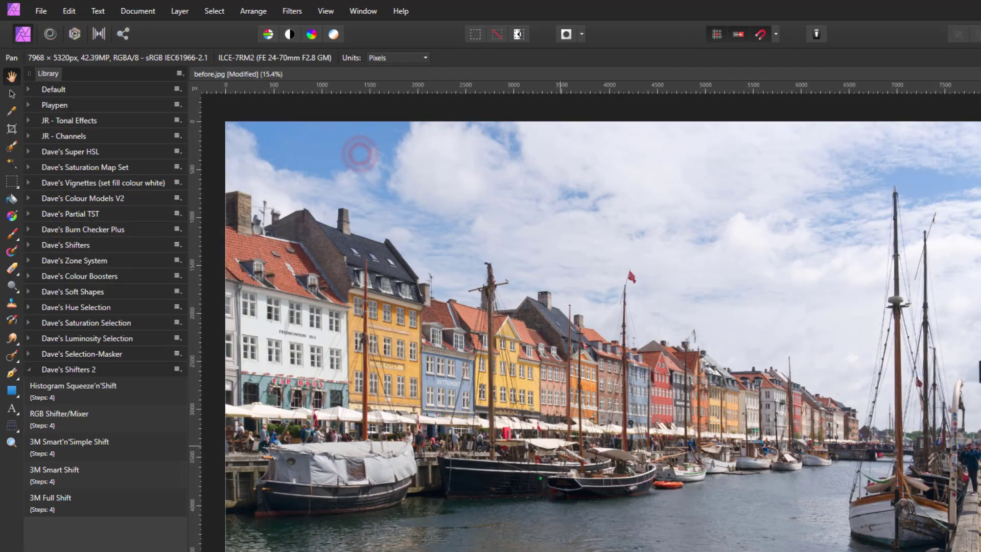
pyautogui.moveTo(94, 343)
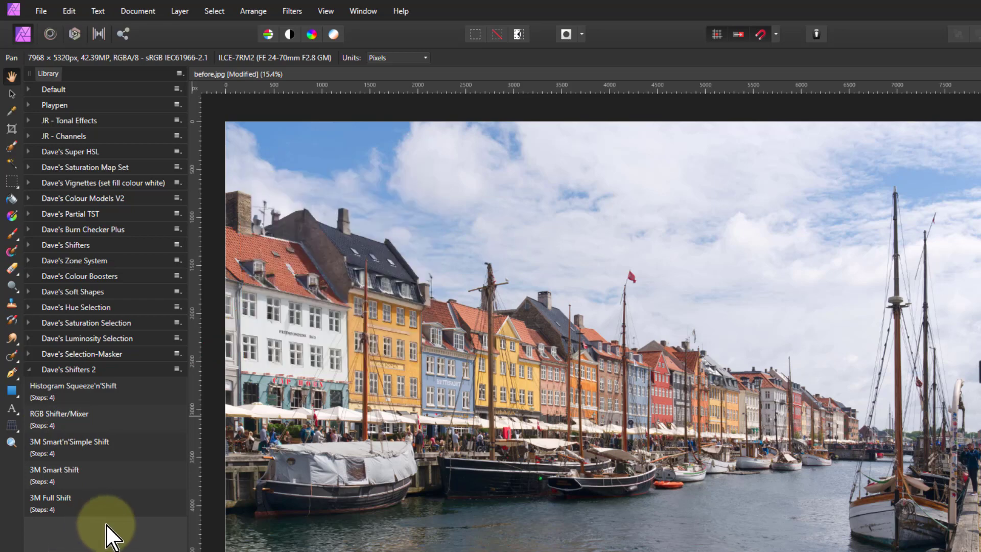
pyautogui.moveTo(122, 488)
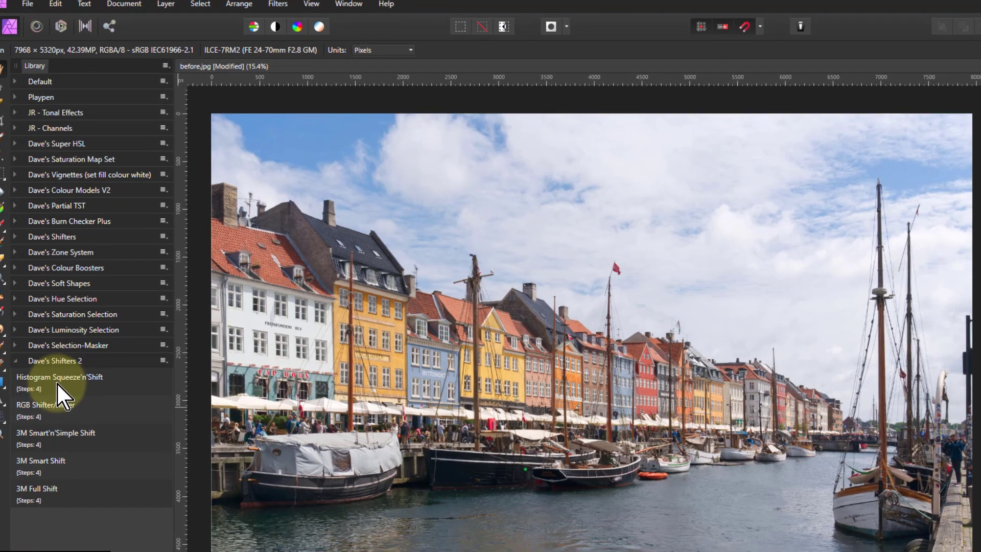
# Apply the Histogram Squeeze'n'Shift macro and move its texture settings dialog lower.
pyautogui.click(59, 377)
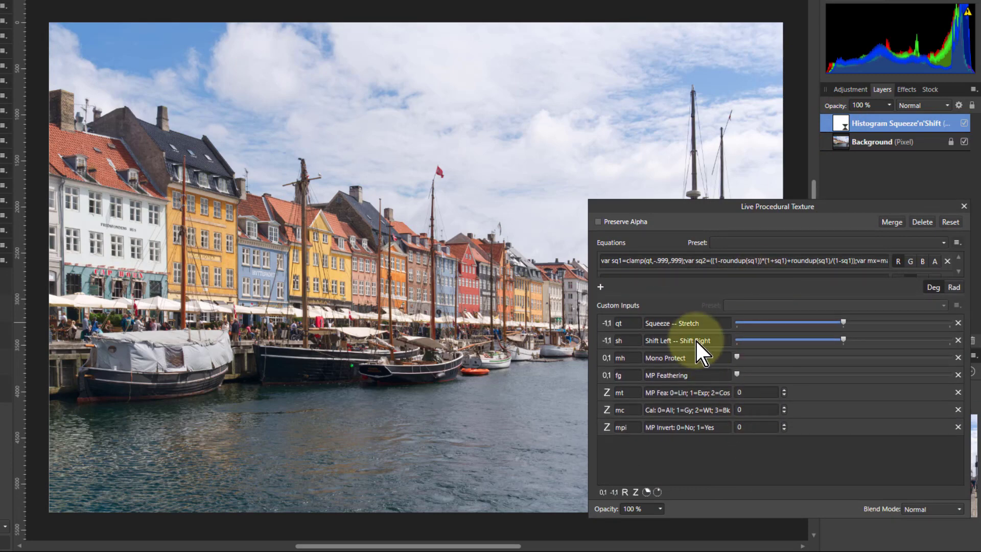
pyautogui.moveTo(936, 285)
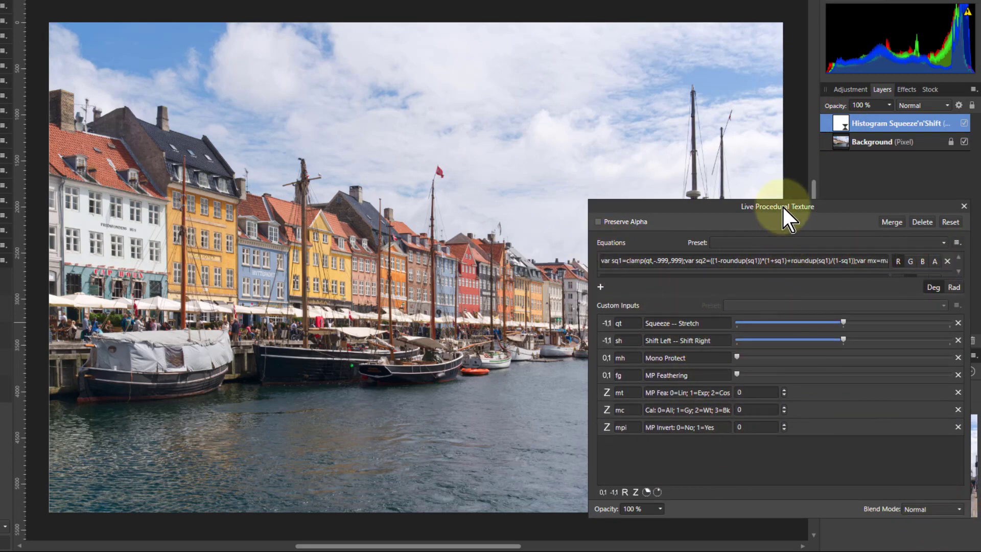
pyautogui.moveTo(777, 206); pyautogui.dragTo(778, 224)
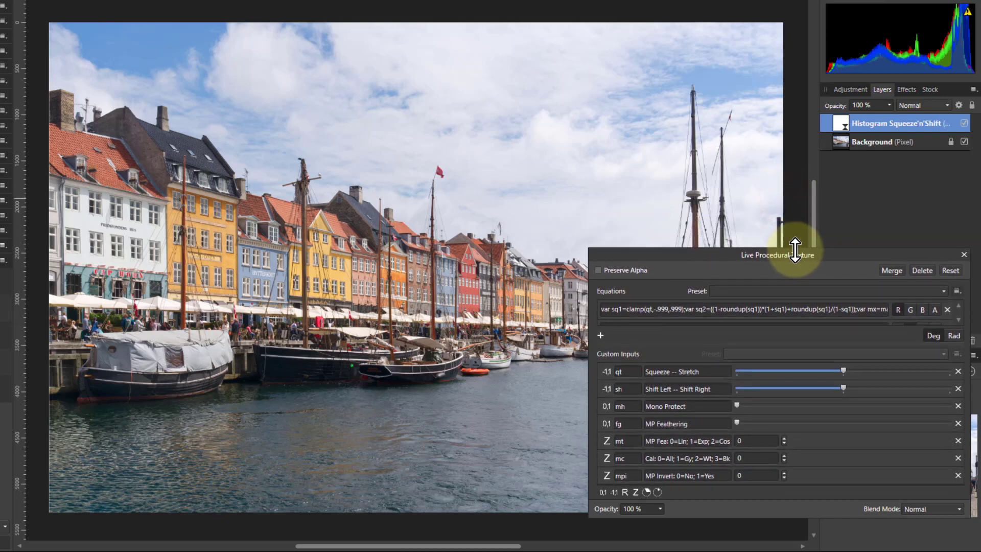
pyautogui.moveTo(876, 494)
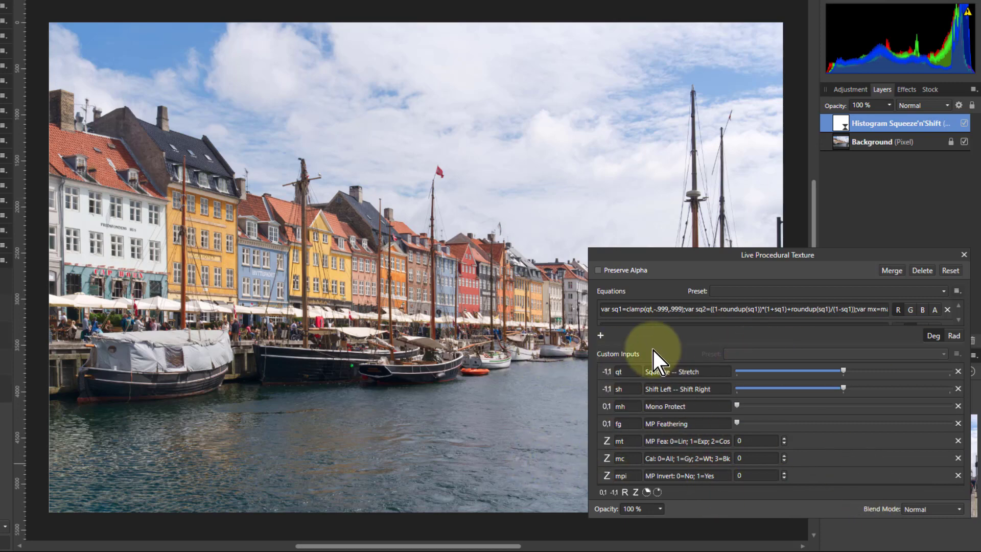
# Drag Squeeze–Stretch left briefly, then far right to brighten and wash out the photo.
pyautogui.click(882, 142)
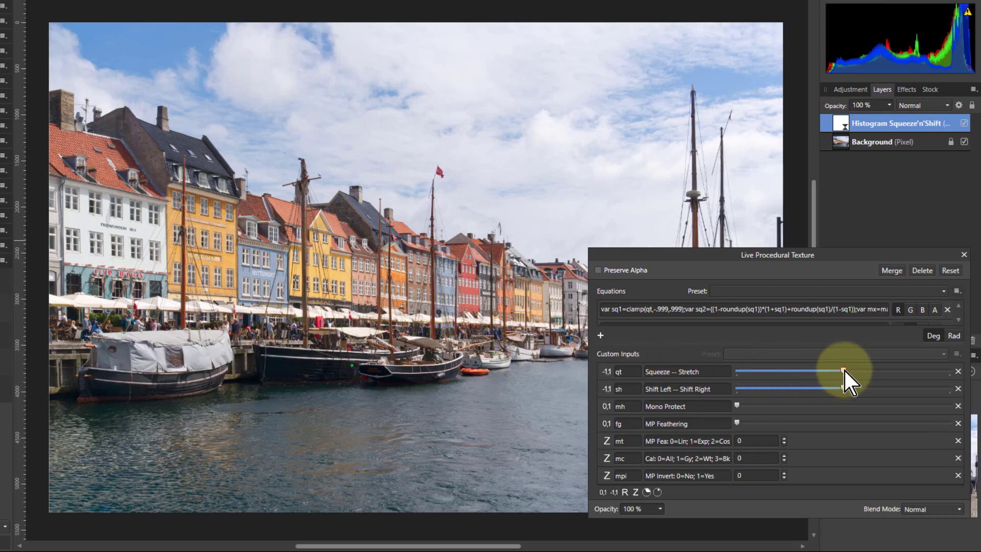
pyautogui.moveTo(841, 373); pyautogui.dragTo(791, 373)
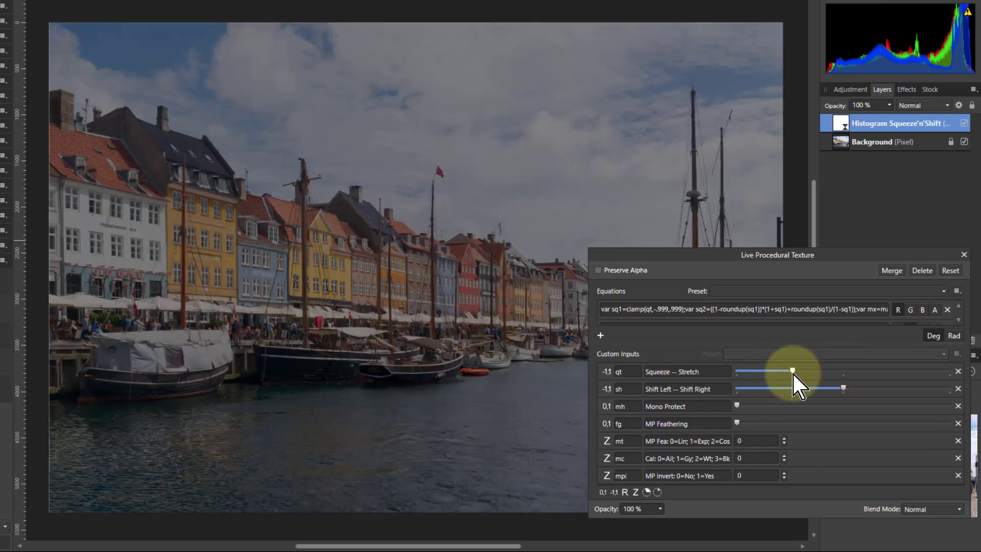
pyautogui.moveTo(791, 371); pyautogui.dragTo(772, 371)
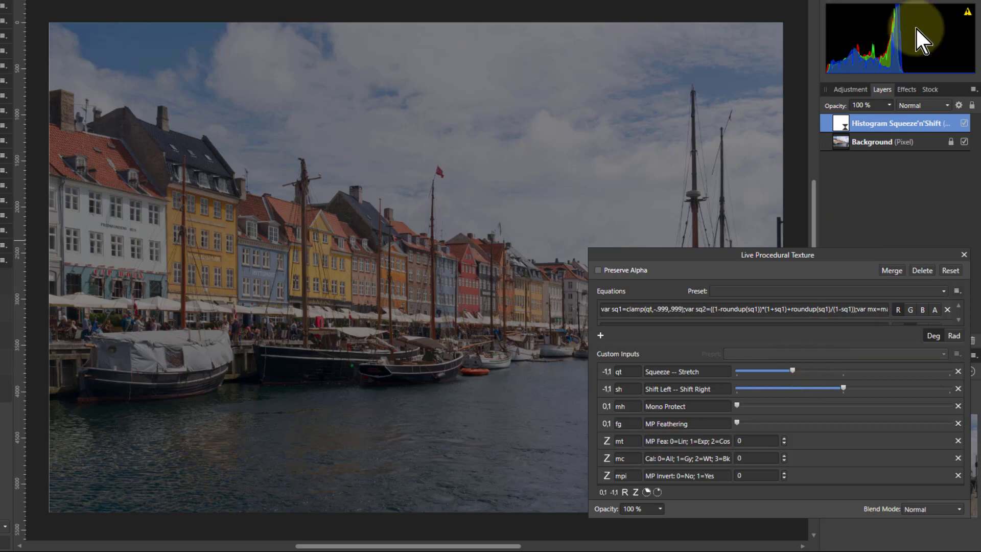
pyautogui.moveTo(778, 370); pyautogui.dragTo(792, 370)
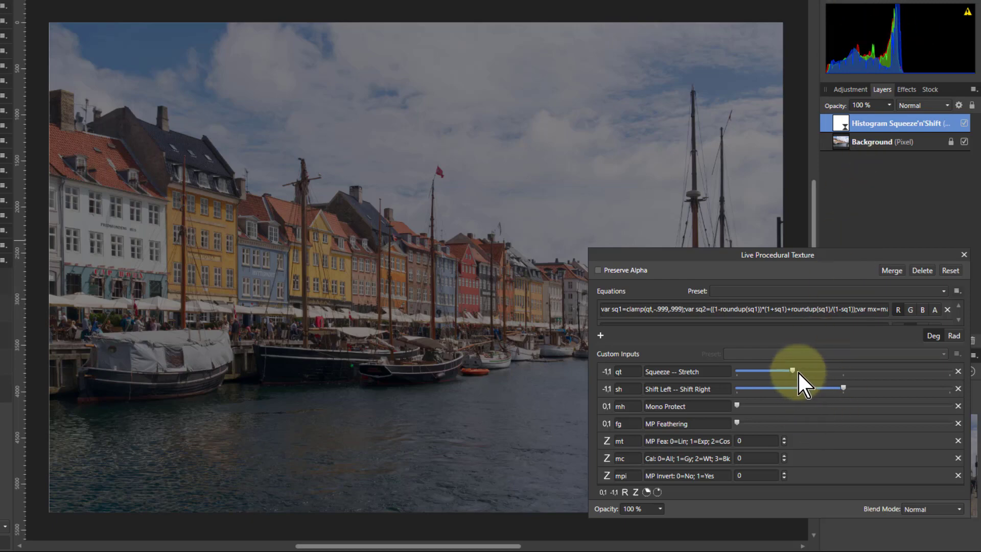
pyautogui.moveTo(808, 371); pyautogui.dragTo(877, 370)
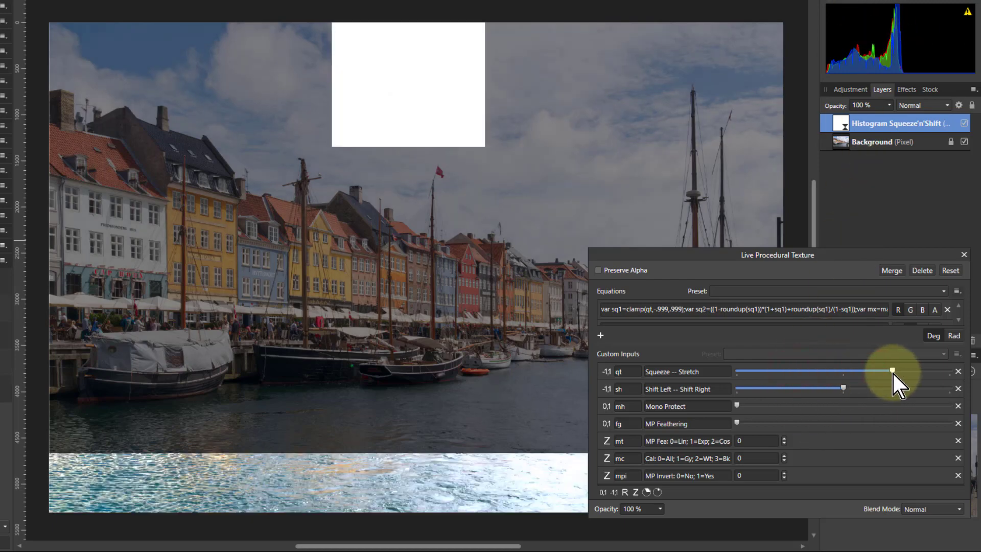
pyautogui.moveTo(875, 371); pyautogui.dragTo(893, 372)
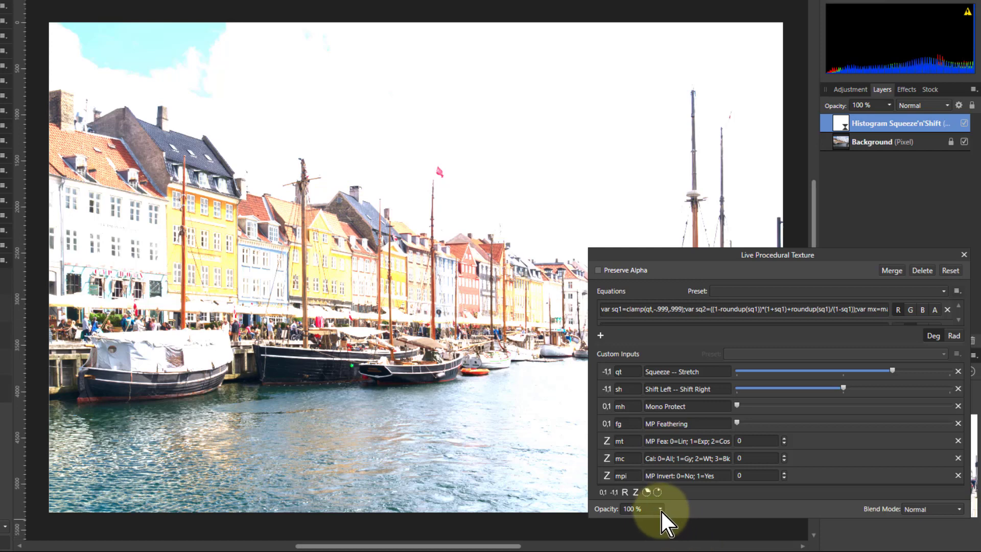
pyautogui.moveTo(661, 509); pyautogui.dragTo(635, 520)
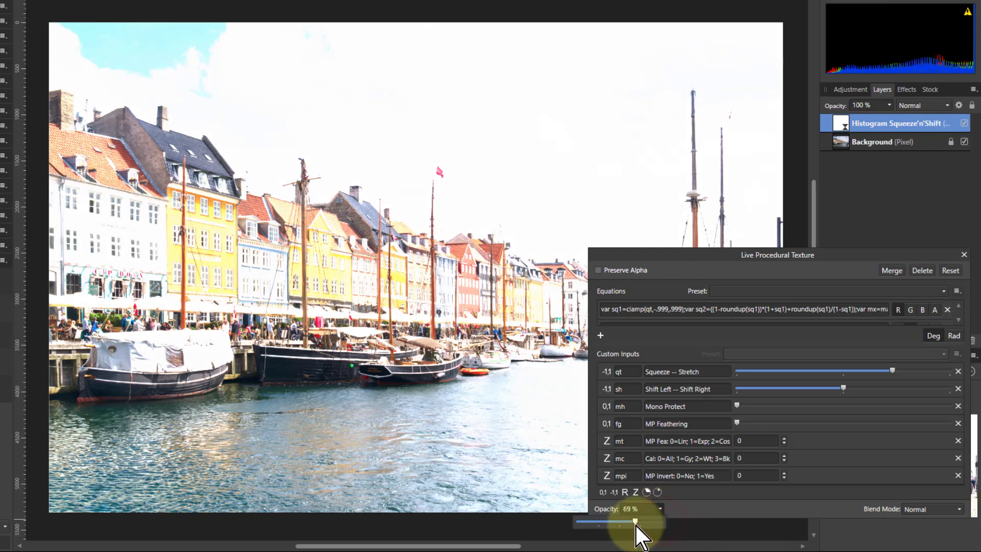
pyautogui.moveTo(635, 521); pyautogui.dragTo(596, 524)
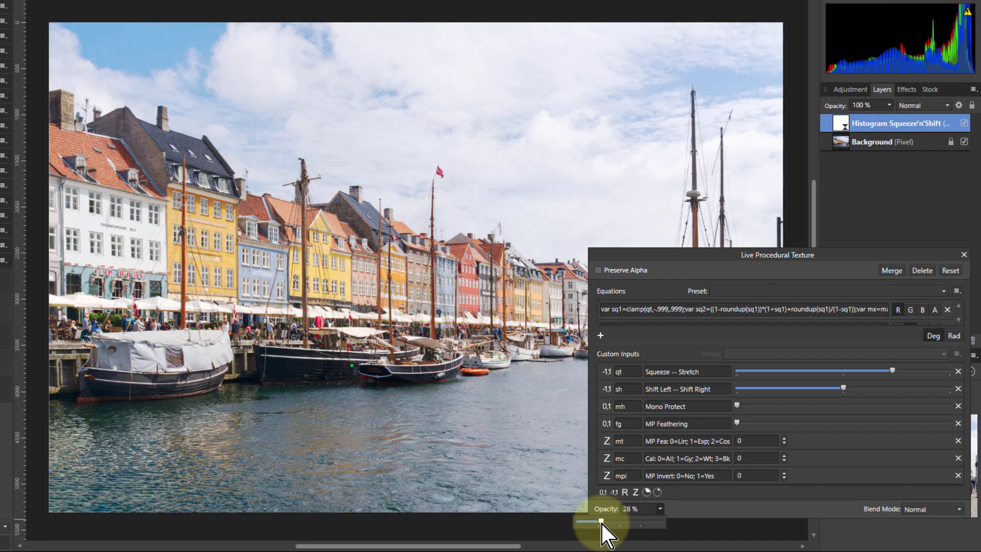
pyautogui.moveTo(594, 520); pyautogui.dragTo(661, 521)
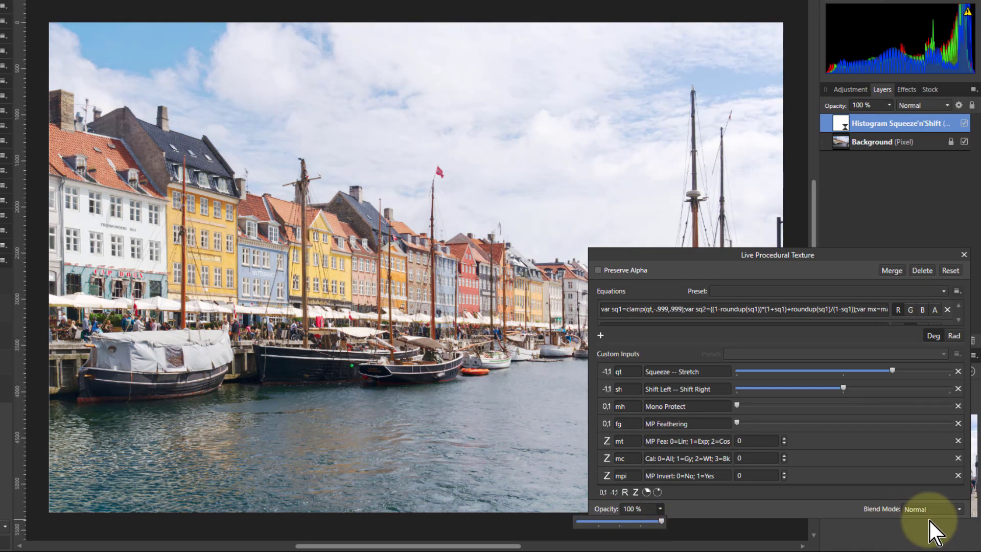
pyautogui.click(931, 509)
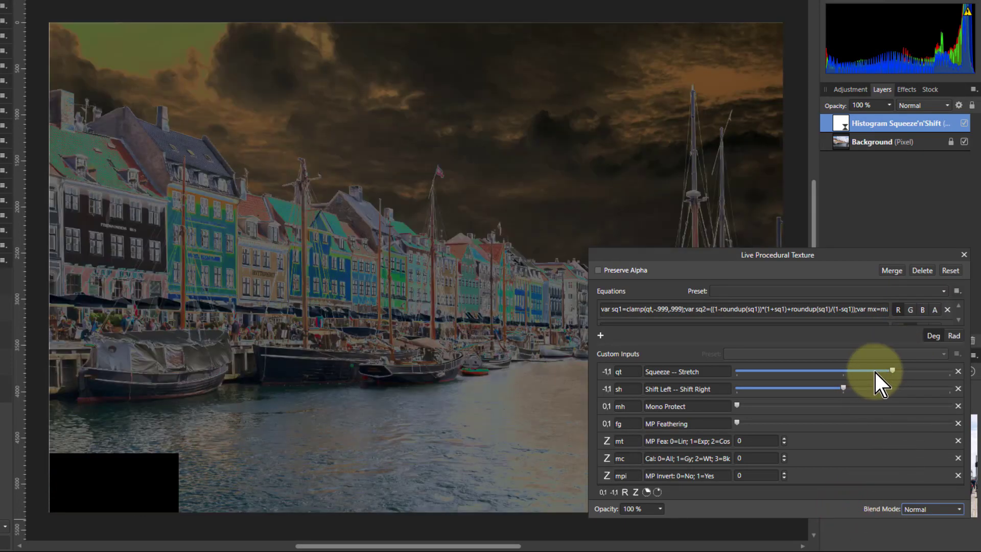
# Bring Squeeze–Stretch down from its high setting toward the left, darkening the photo.
pyautogui.moveTo(892, 372); pyautogui.dragTo(793, 372)
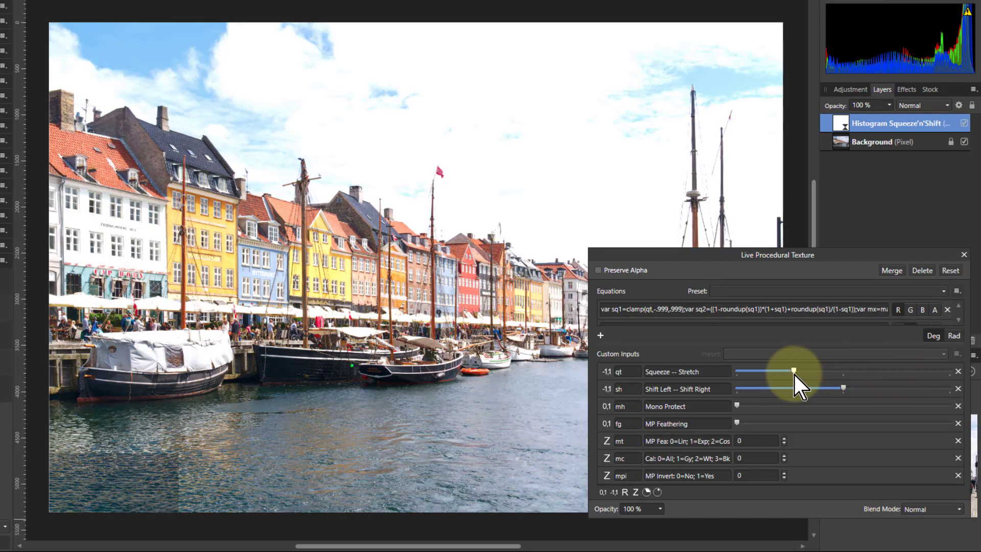
pyautogui.moveTo(794, 371); pyautogui.dragTo(778, 371)
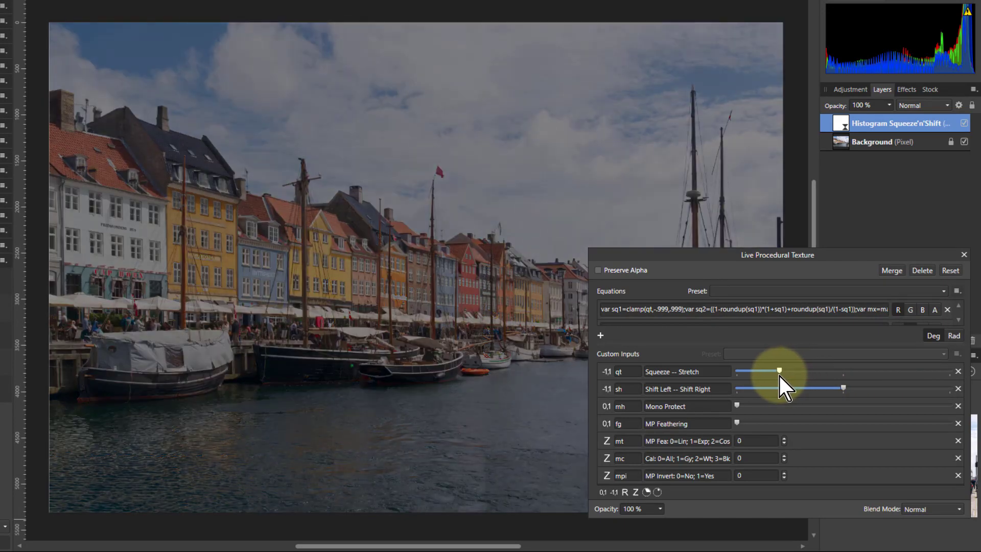
pyautogui.moveTo(786, 371); pyautogui.dragTo(774, 372)
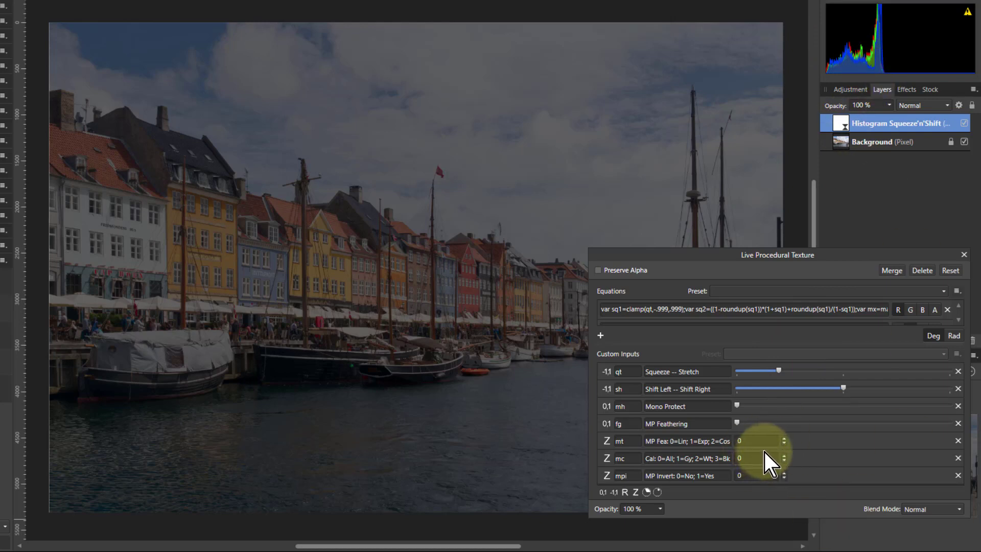
# Raise Mono Protect in small increments until the sky turns deep blue.
pyautogui.moveTo(738, 406); pyautogui.dragTo(768, 406)
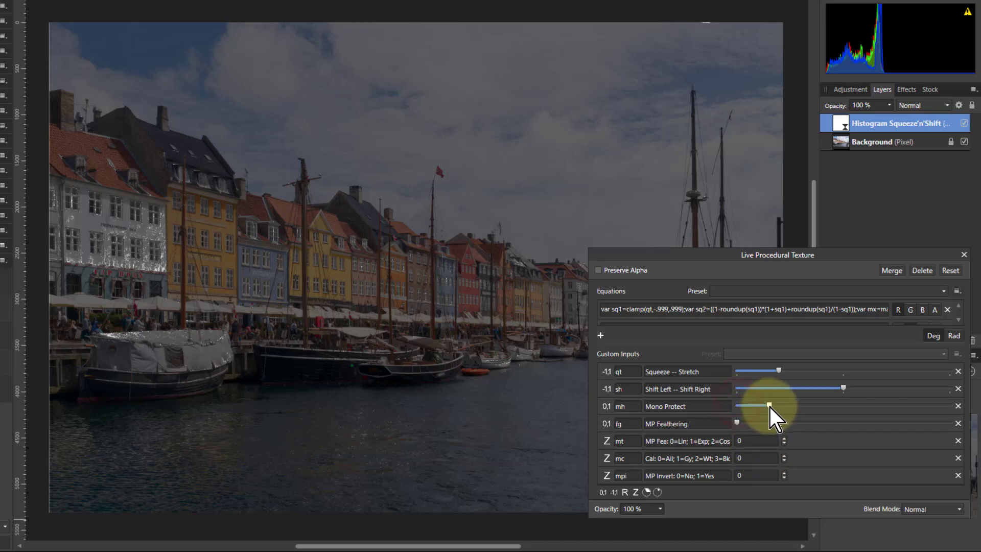
pyautogui.moveTo(779, 406); pyautogui.dragTo(801, 406)
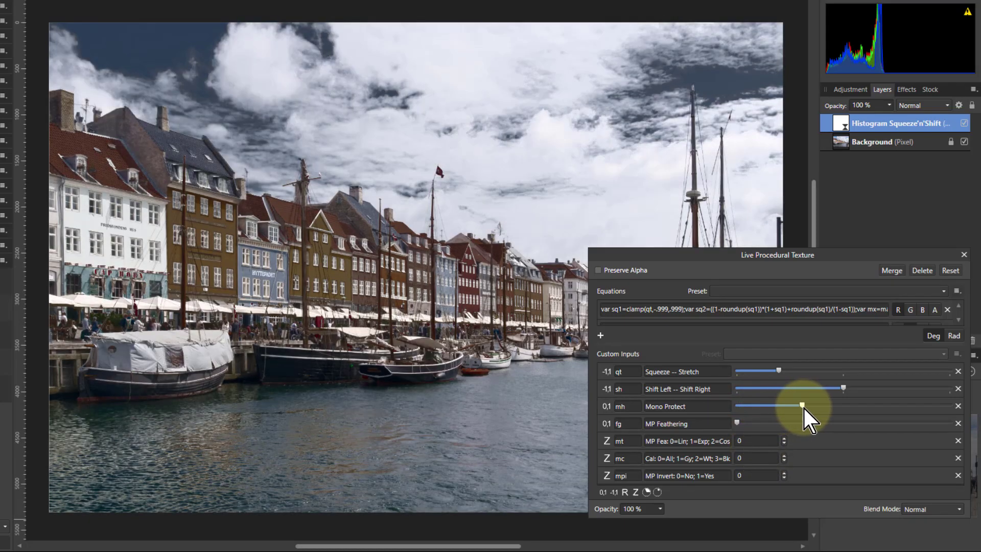
pyautogui.moveTo(803, 406); pyautogui.dragTo(807, 406)
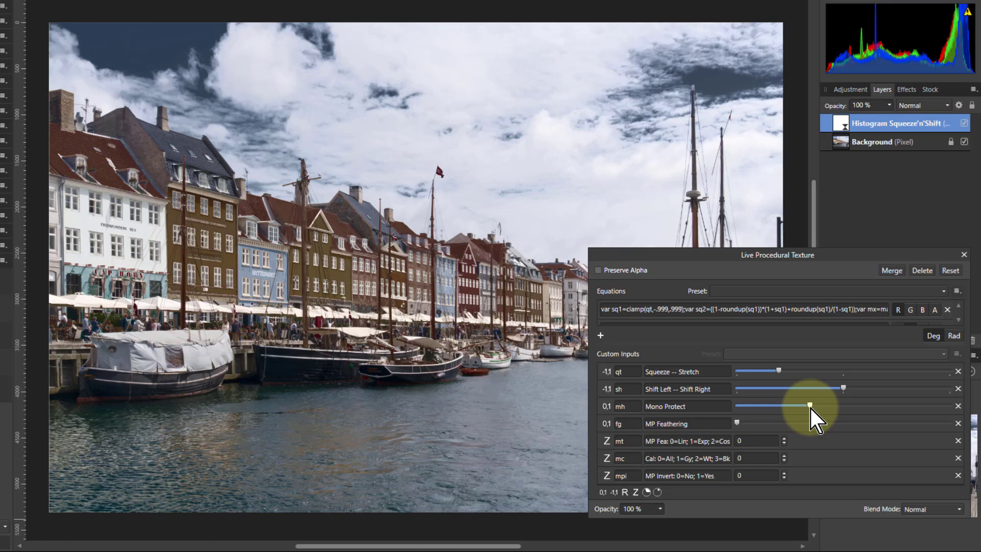
pyautogui.moveTo(806, 405); pyautogui.dragTo(827, 405)
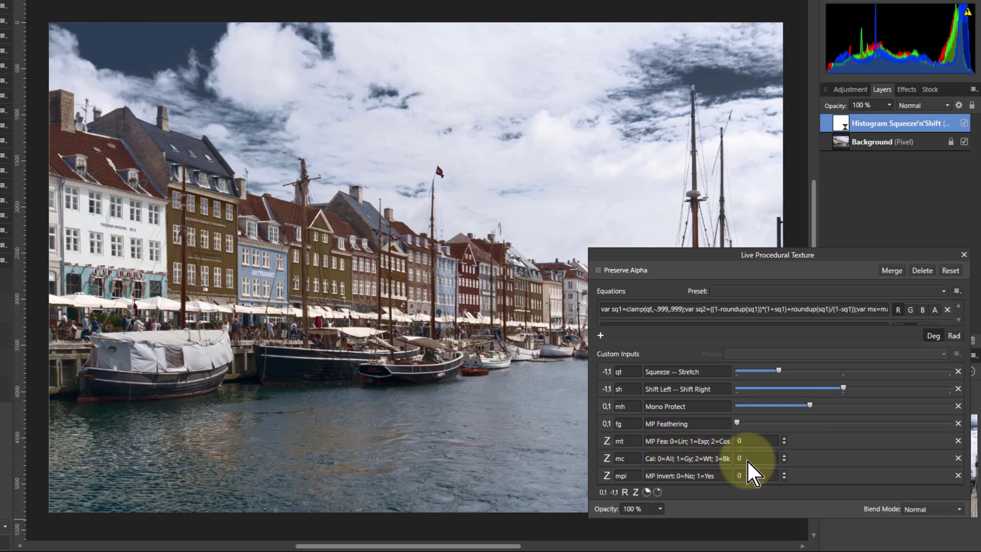
# Raise MP Feathering near its maximum, then ease it back slightly.
pyautogui.click(783, 454)
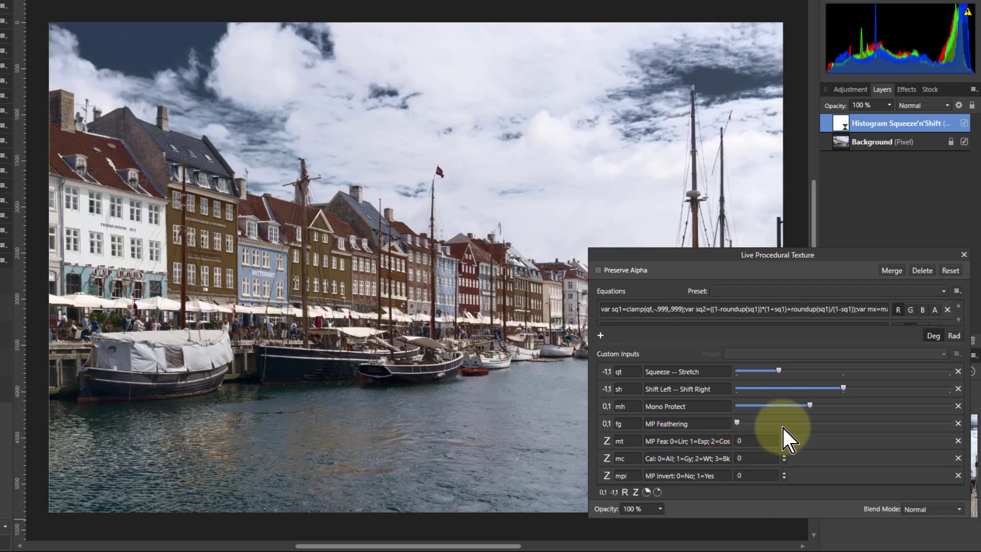
pyautogui.moveTo(638, 349)
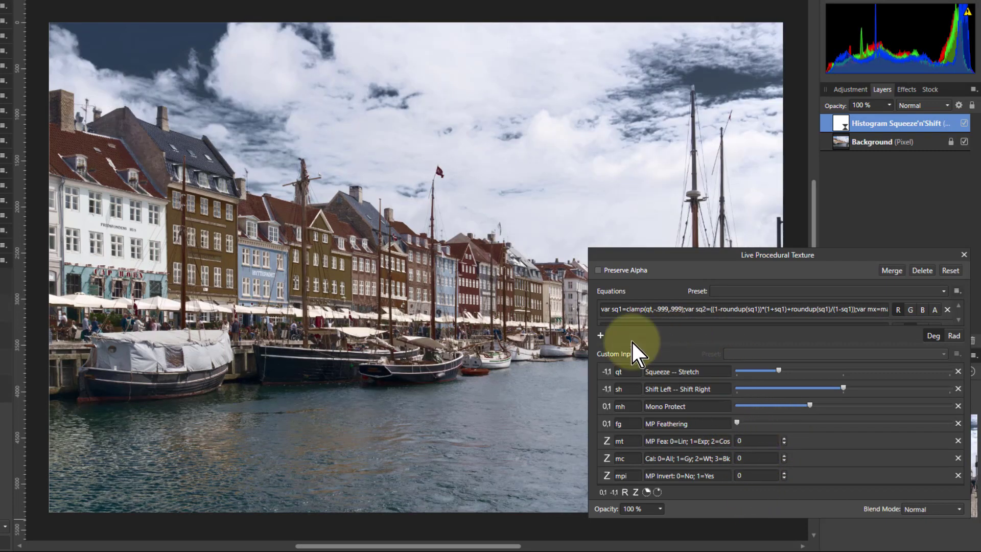
pyautogui.moveTo(719, 438)
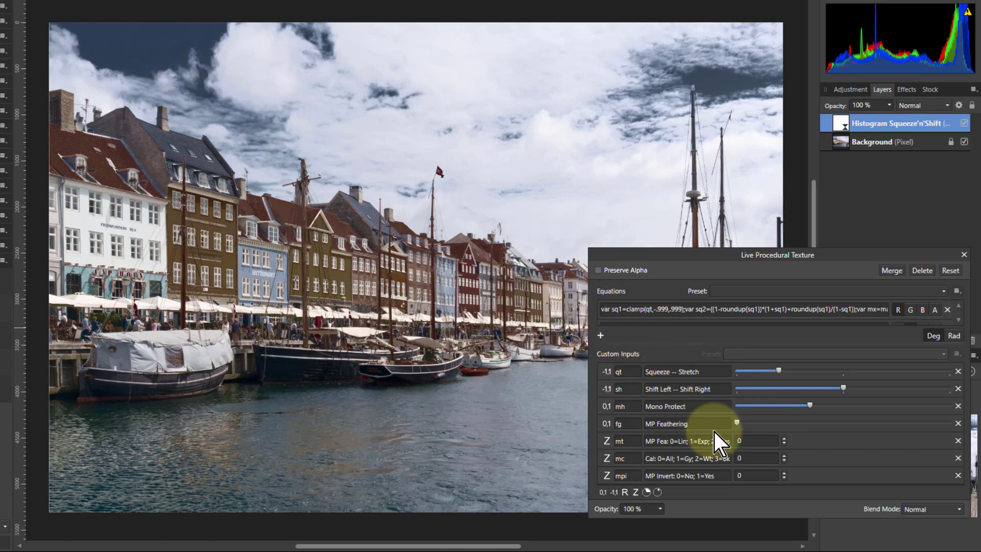
pyautogui.moveTo(736, 423); pyautogui.dragTo(885, 423)
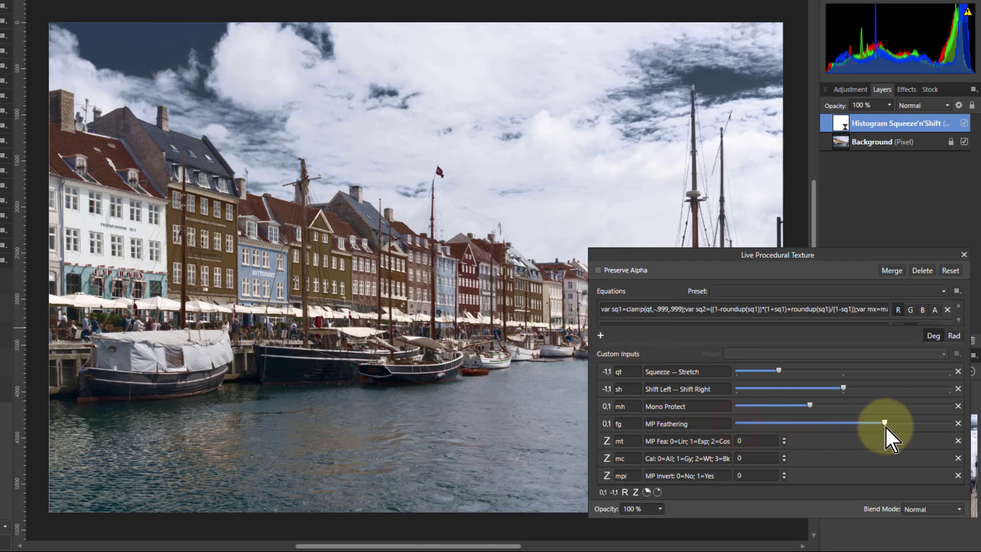
pyautogui.moveTo(888, 424); pyautogui.dragTo(872, 423)
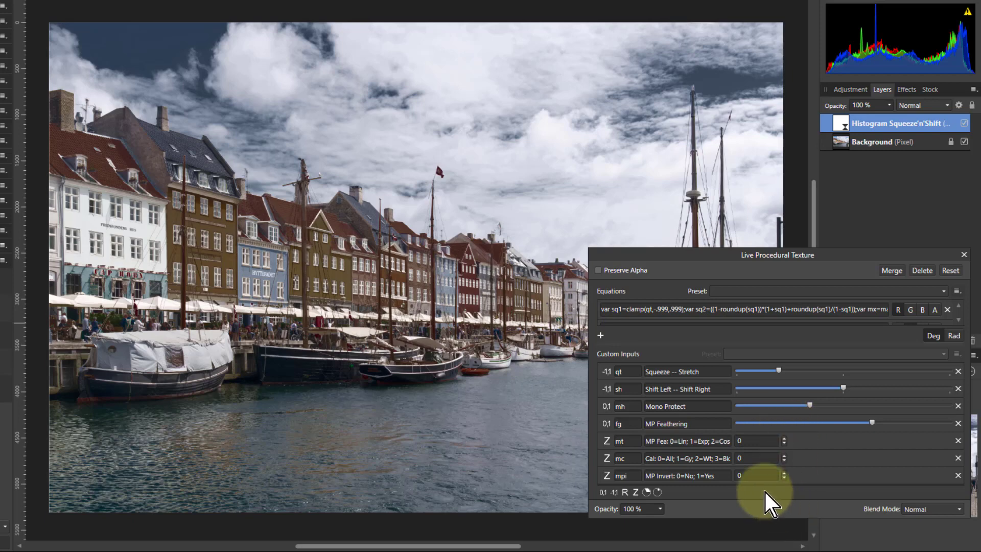
pyautogui.moveTo(769, 466)
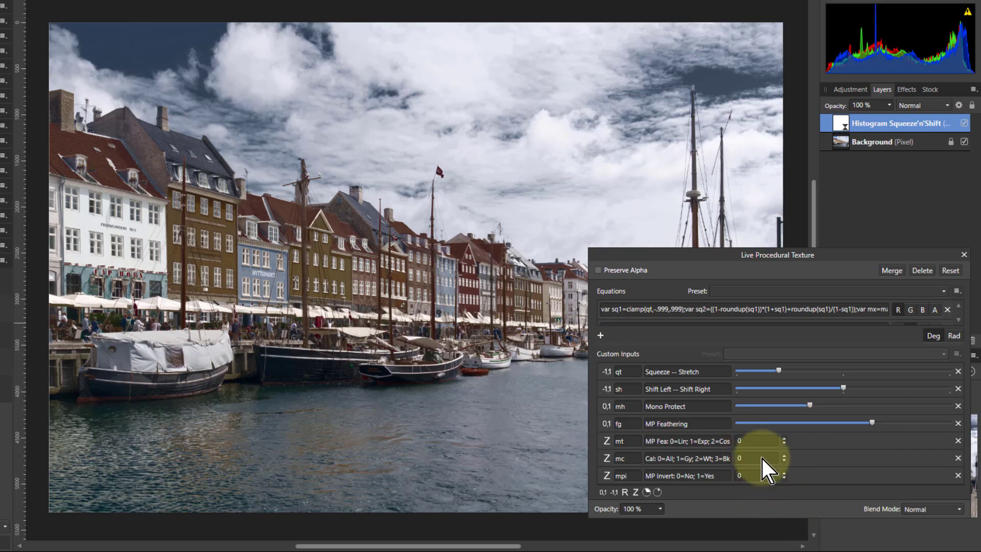
pyautogui.moveTo(772, 444)
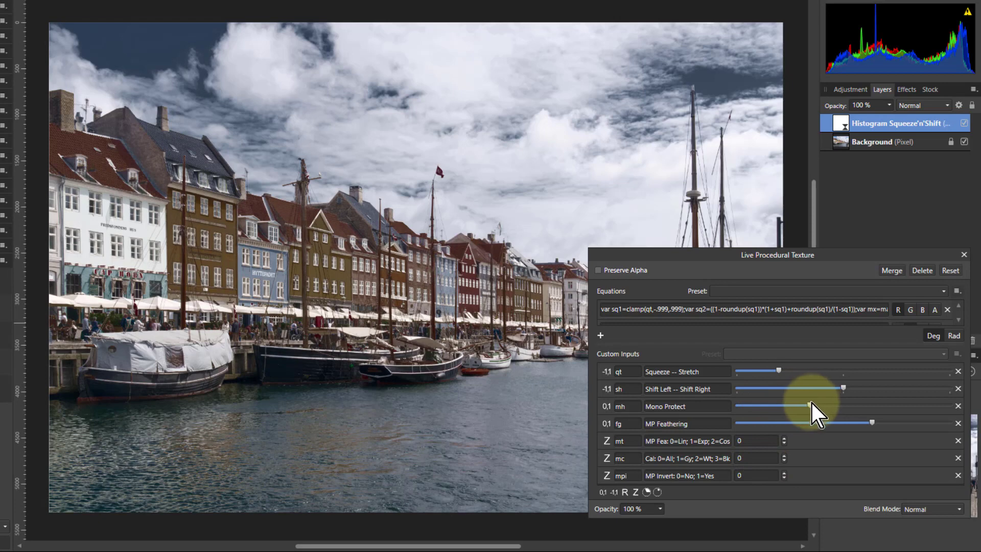
# Zero Mono Protect, raise Squeeze–Stretch, and shift the histogram left to darken.
pyautogui.moveTo(736, 405); pyautogui.dragTo(810, 405)
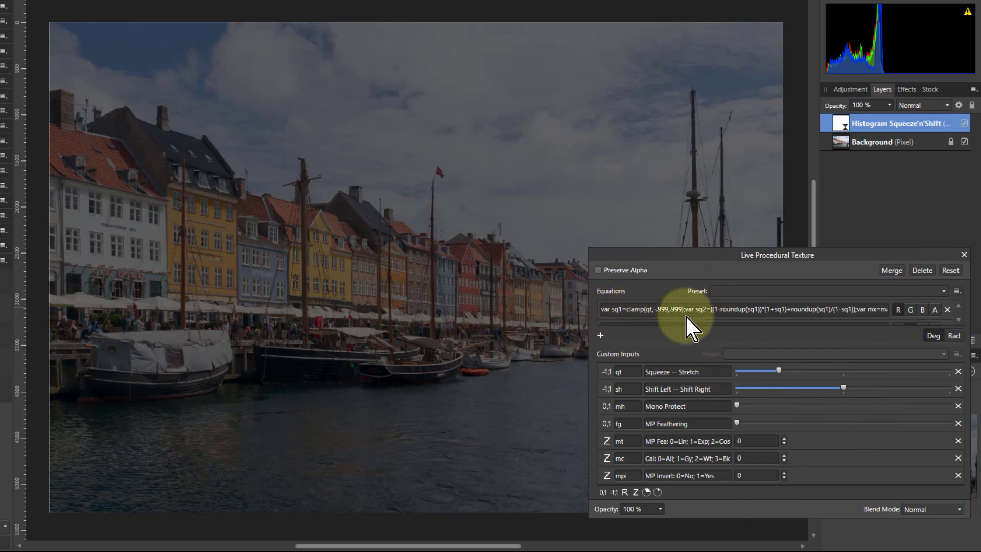
pyautogui.moveTo(781, 382)
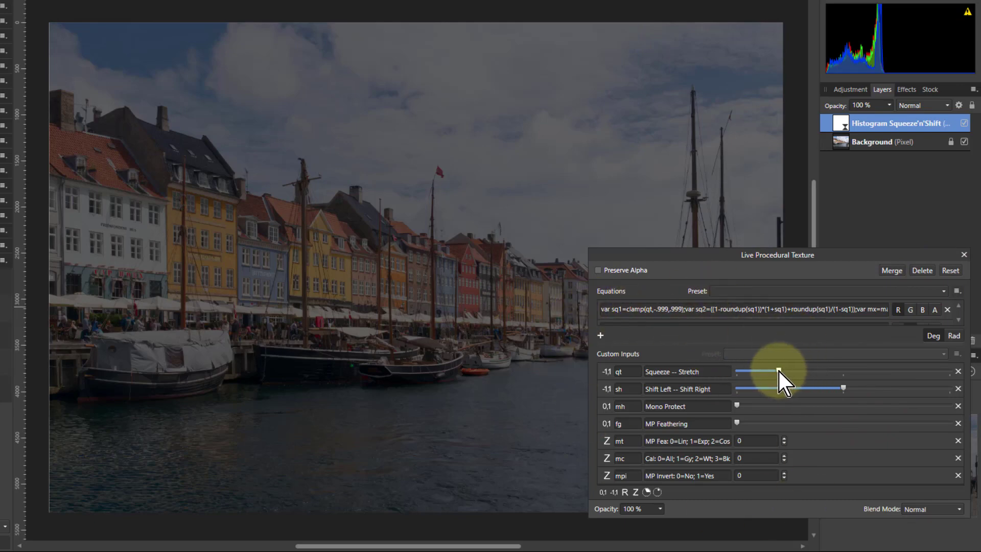
pyautogui.moveTo(751, 374); pyautogui.dragTo(843, 374)
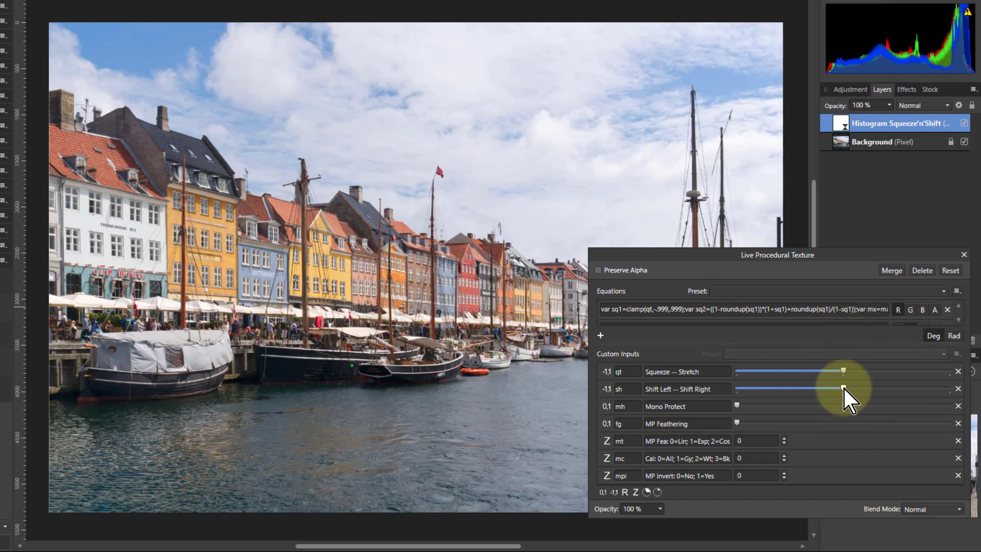
pyautogui.moveTo(841, 388); pyautogui.dragTo(828, 388)
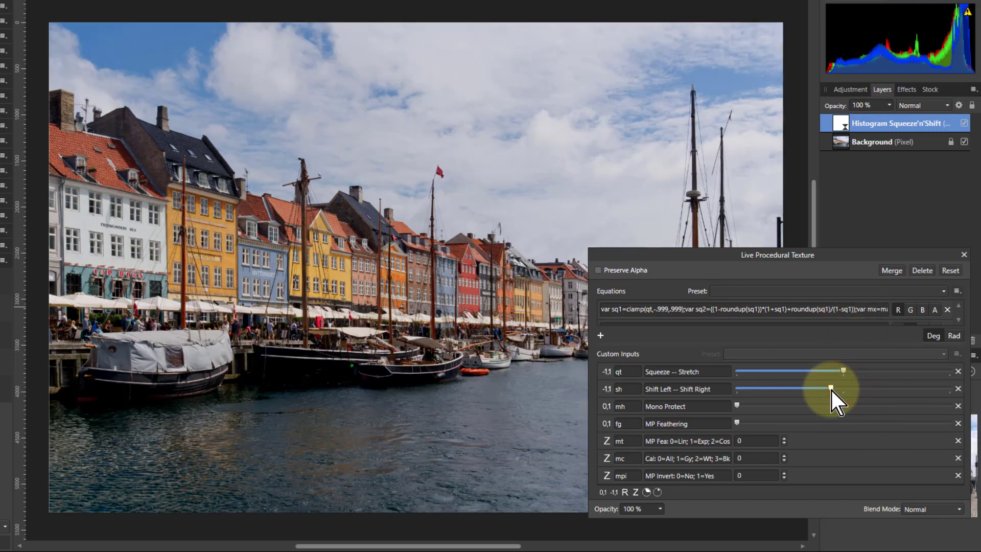
pyautogui.moveTo(841, 388); pyautogui.dragTo(807, 388)
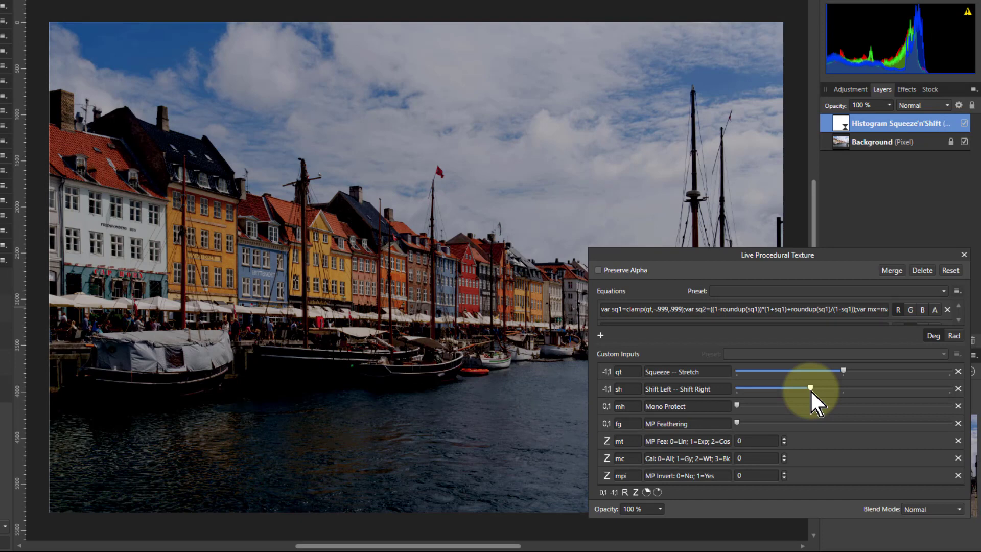
# Shift the histogram right, raise Mono Protect again, and set feathering mode to 3.
pyautogui.moveTo(808, 388); pyautogui.dragTo(873, 389)
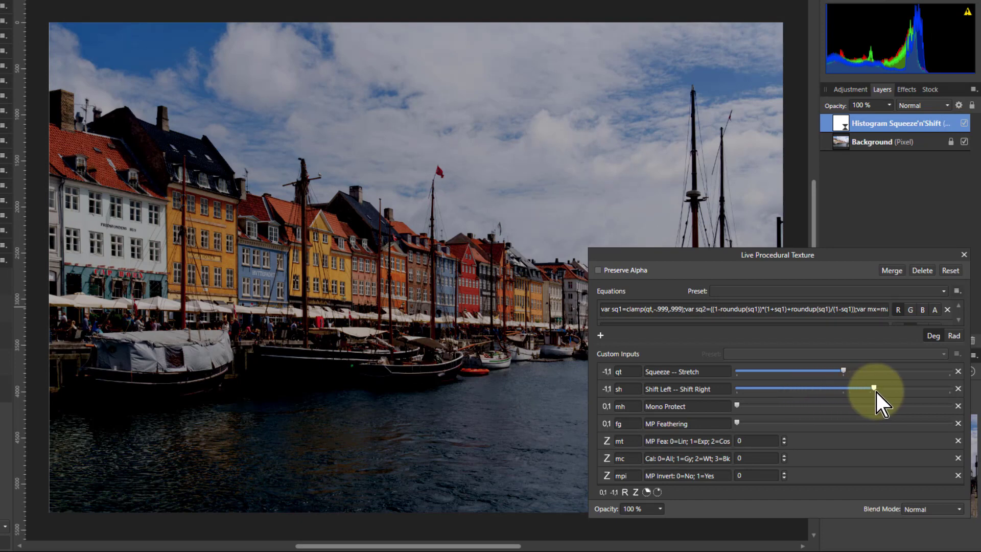
pyautogui.moveTo(872, 388); pyautogui.dragTo(883, 388)
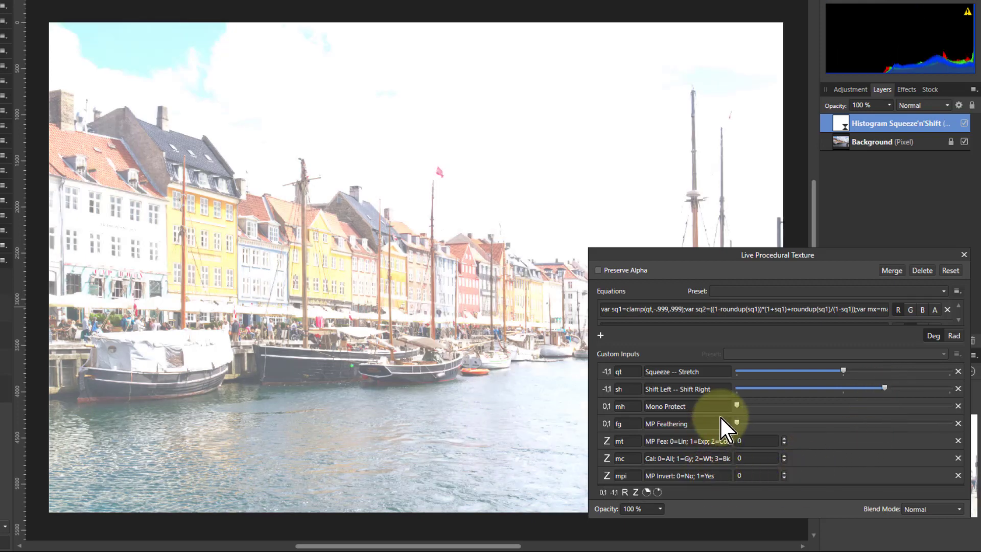
pyautogui.moveTo(738, 405); pyautogui.dragTo(816, 405)
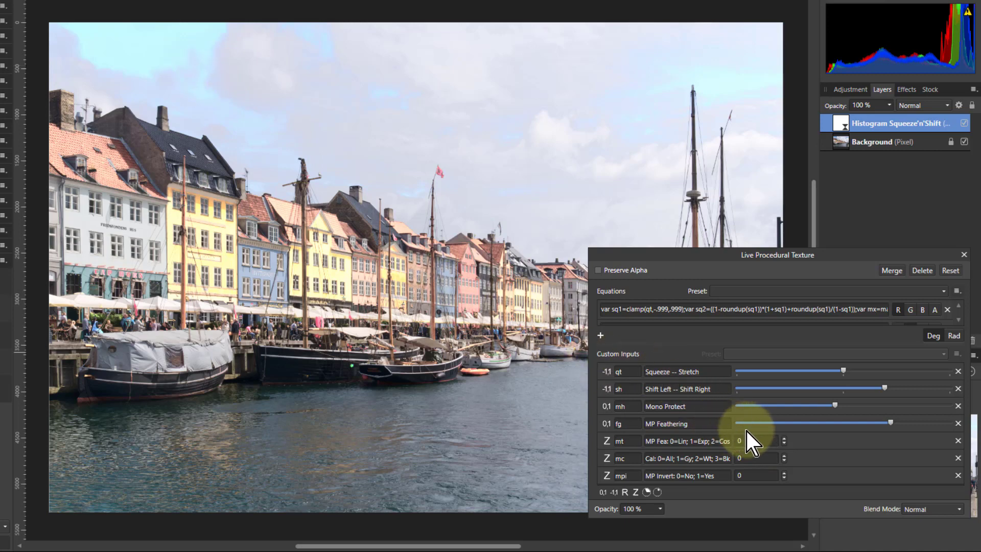
pyautogui.click(783, 437)
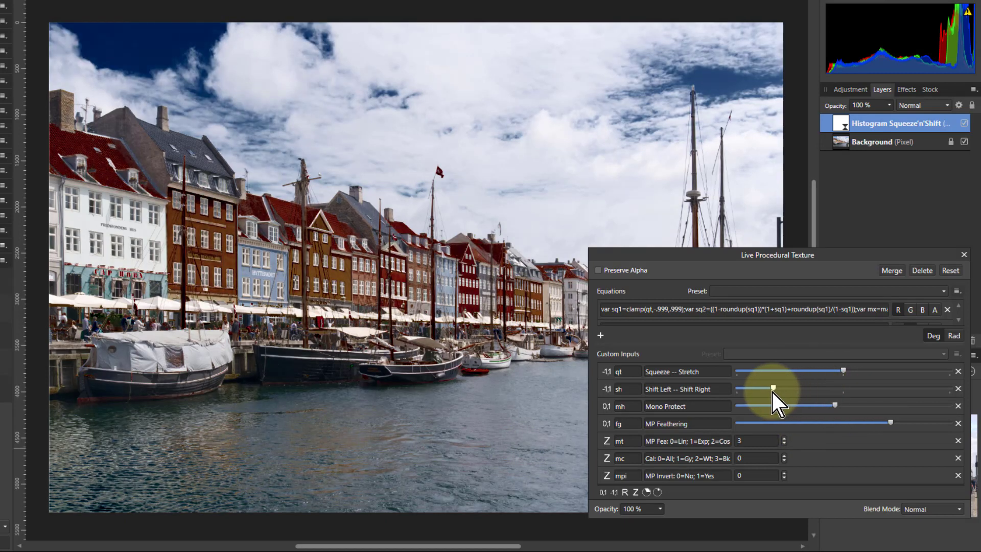
# Shift the histogram further left and lower Mono Protect for a moodier sky.
pyautogui.moveTo(772, 387); pyautogui.dragTo(741, 387)
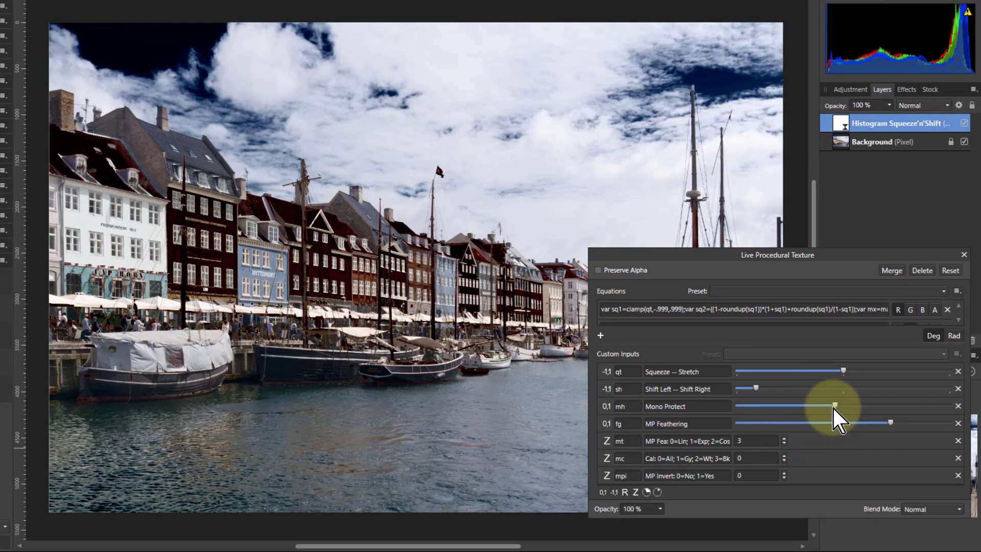
pyautogui.moveTo(835, 406); pyautogui.dragTo(779, 406)
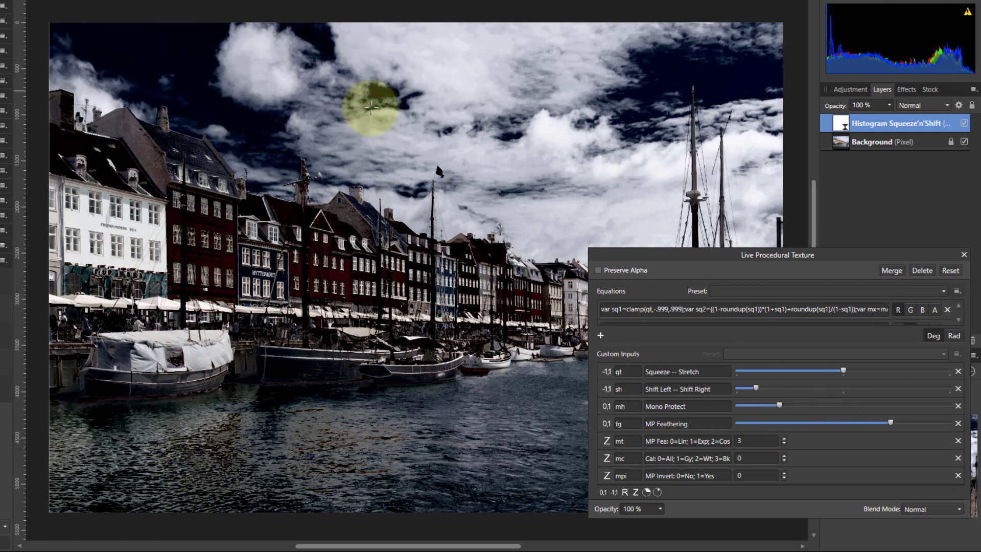
pyautogui.moveTo(384, 152)
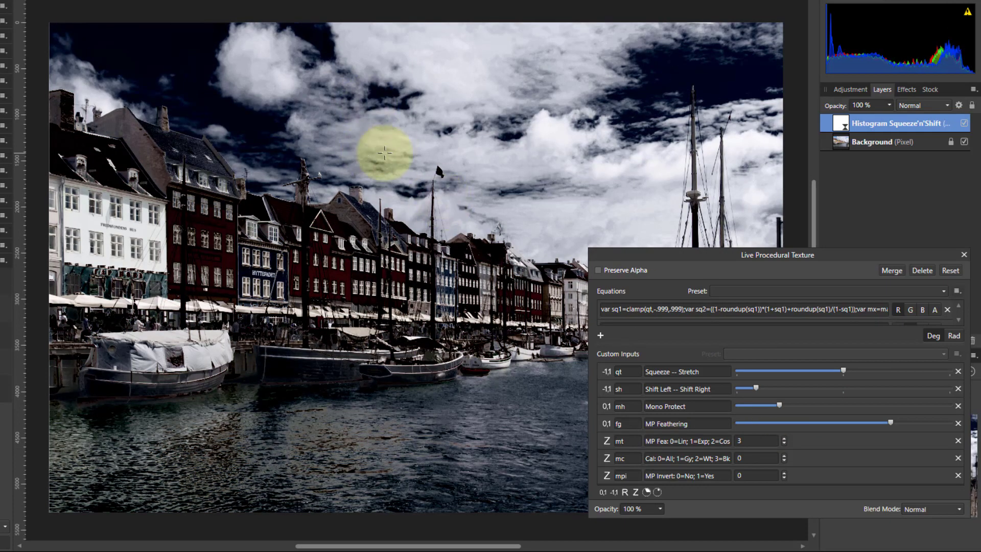
pyautogui.moveTo(434, 136)
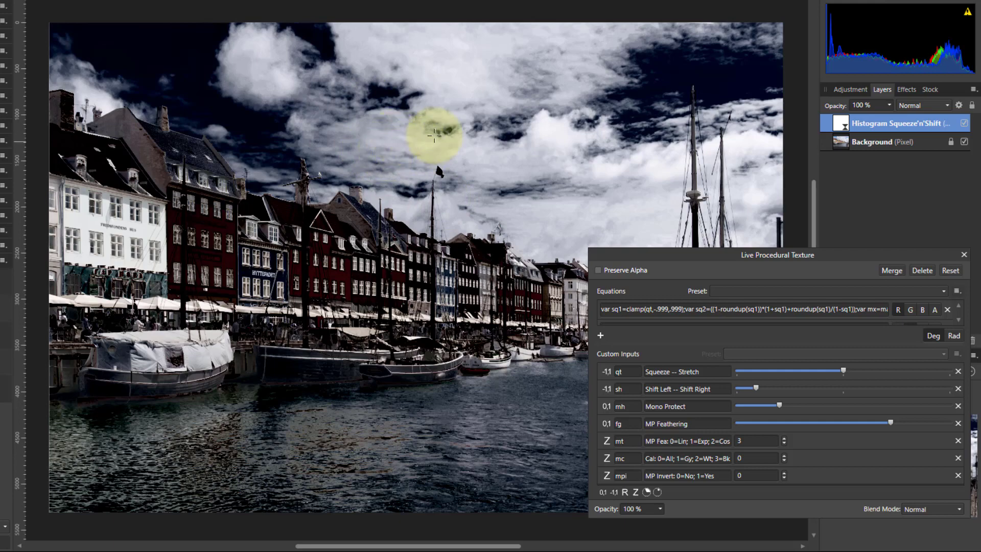
pyautogui.moveTo(622, 247)
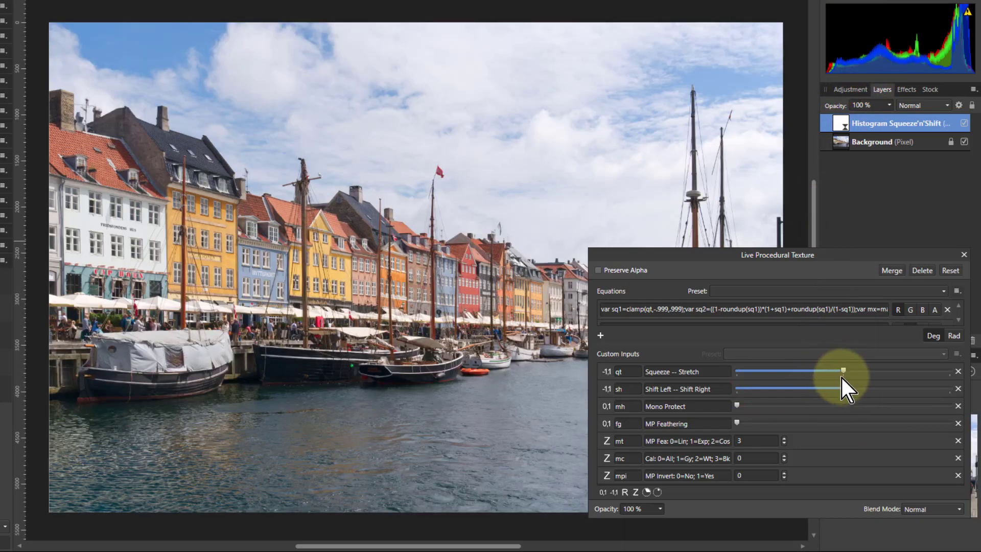
# Lower Squeeze–Stretch in two passes and push the Shift slider far right.
pyautogui.moveTo(843, 371); pyautogui.dragTo(787, 371)
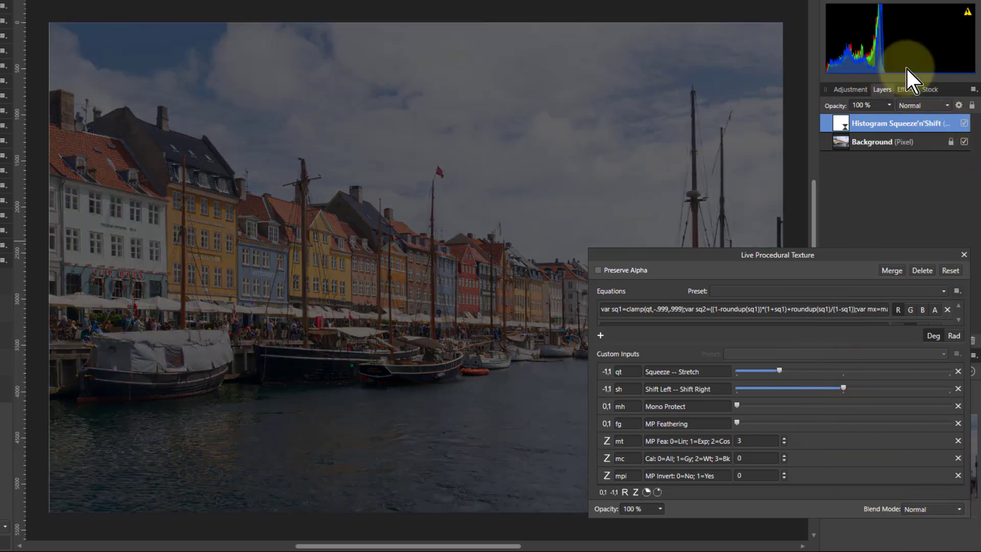
pyautogui.moveTo(925, 74)
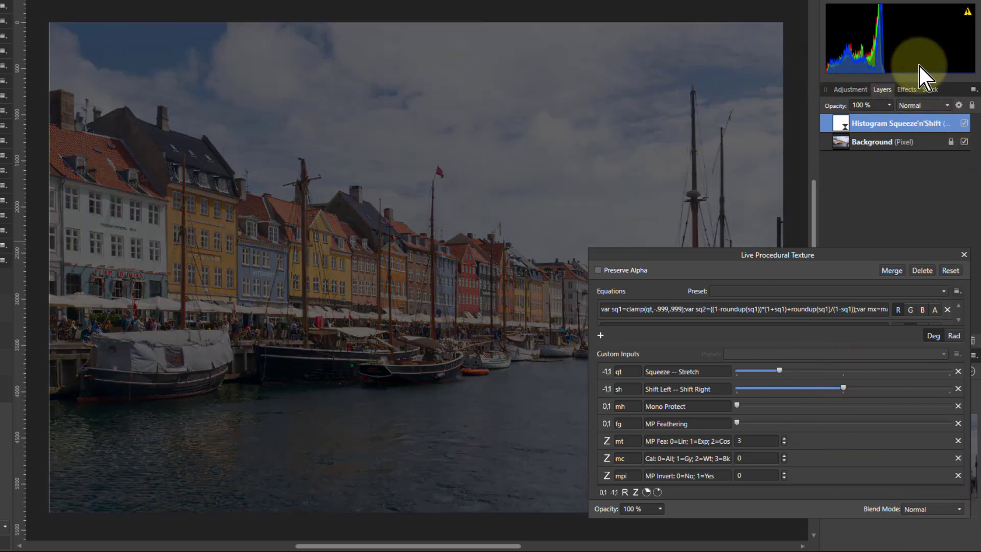
pyautogui.moveTo(857, 388); pyautogui.dragTo(850, 388)
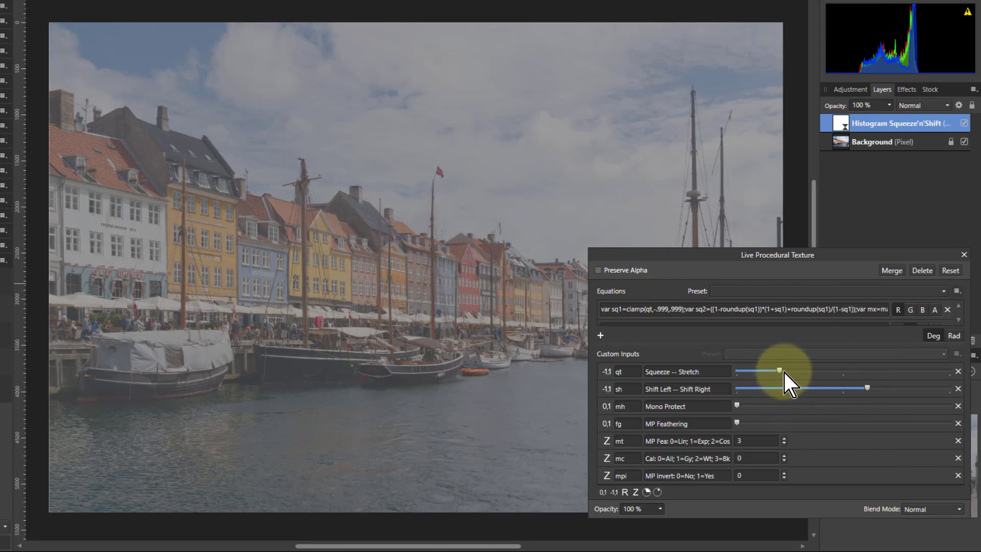
pyautogui.moveTo(779, 371); pyautogui.dragTo(754, 371)
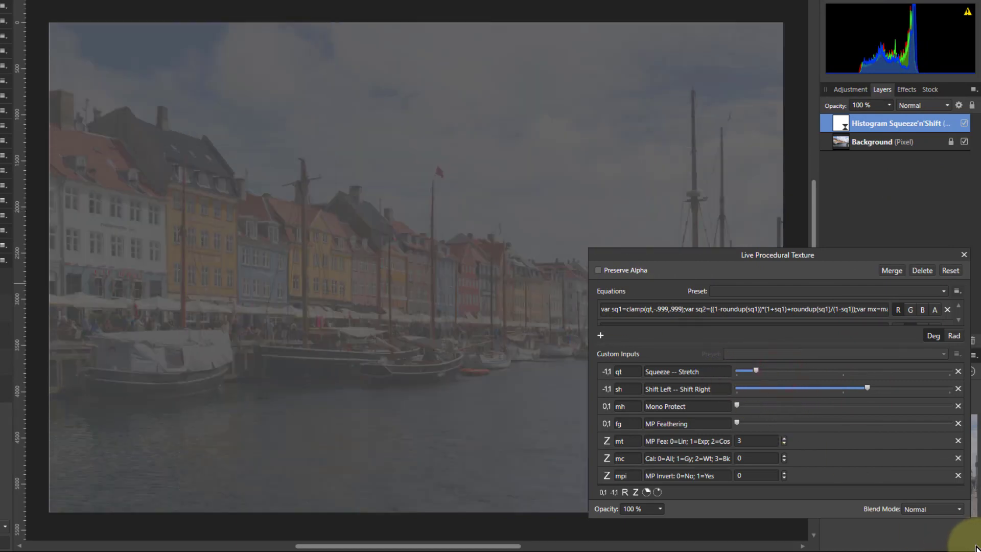
pyautogui.moveTo(866, 388); pyautogui.dragTo(841, 388)
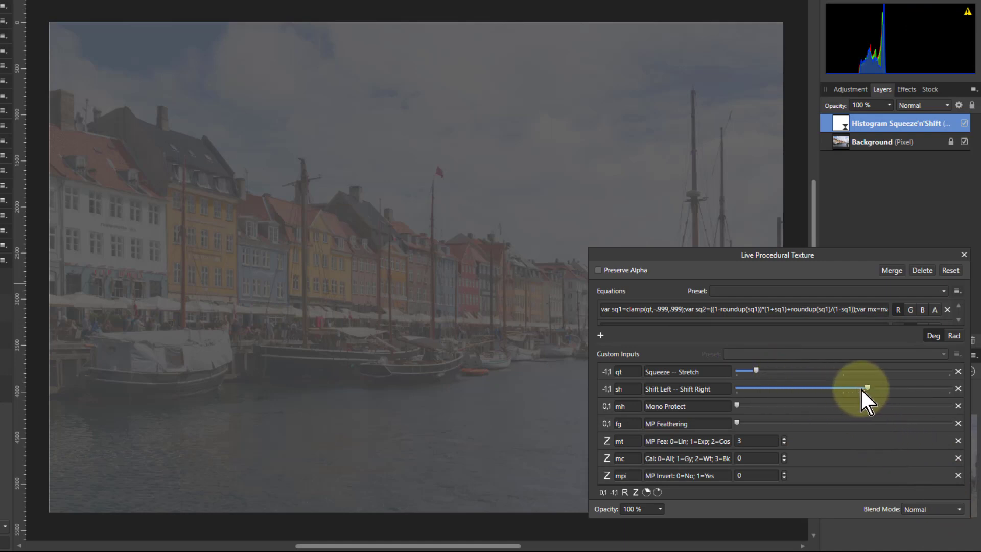
pyautogui.moveTo(866, 390); pyautogui.dragTo(910, 389)
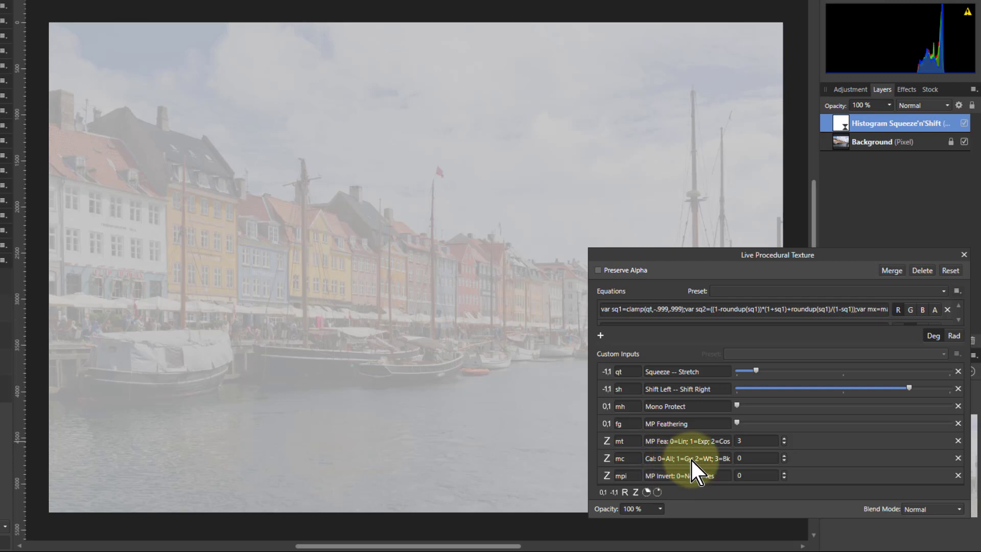
pyautogui.moveTo(760, 447)
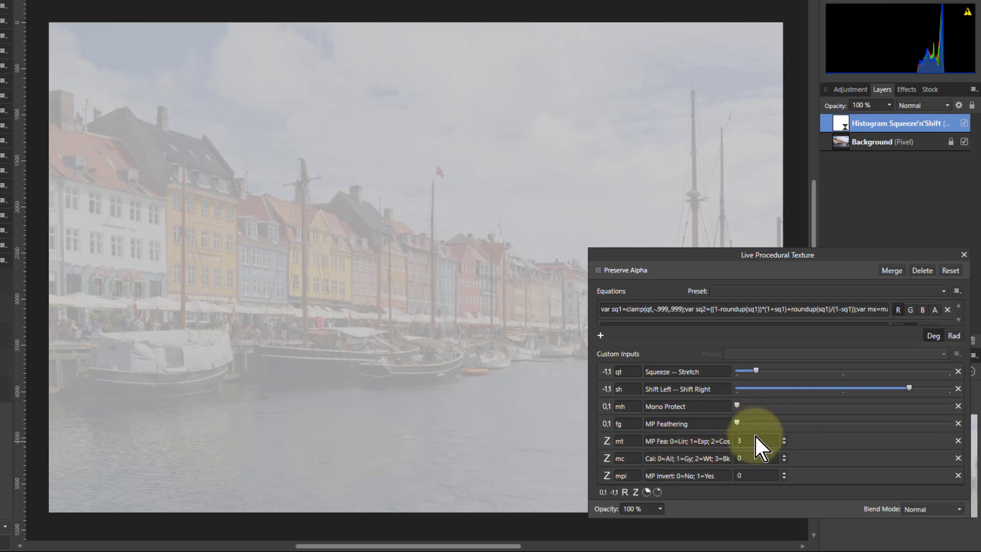
# Raise Mono Protect, set MP Feathering mode 0 and calculation mode 2, leaving MP Invert at 0.
pyautogui.moveTo(736, 406); pyautogui.dragTo(819, 406)
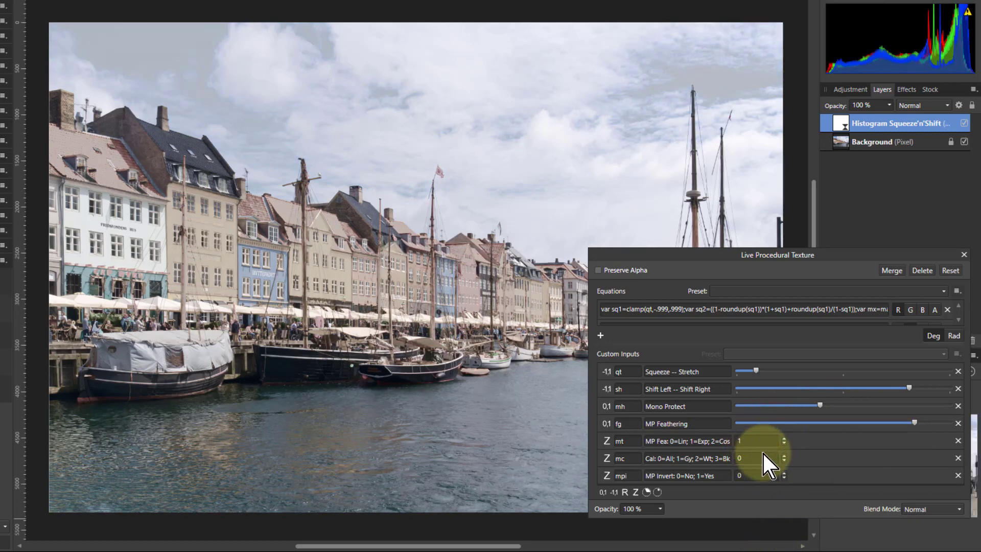
pyautogui.click(783, 443)
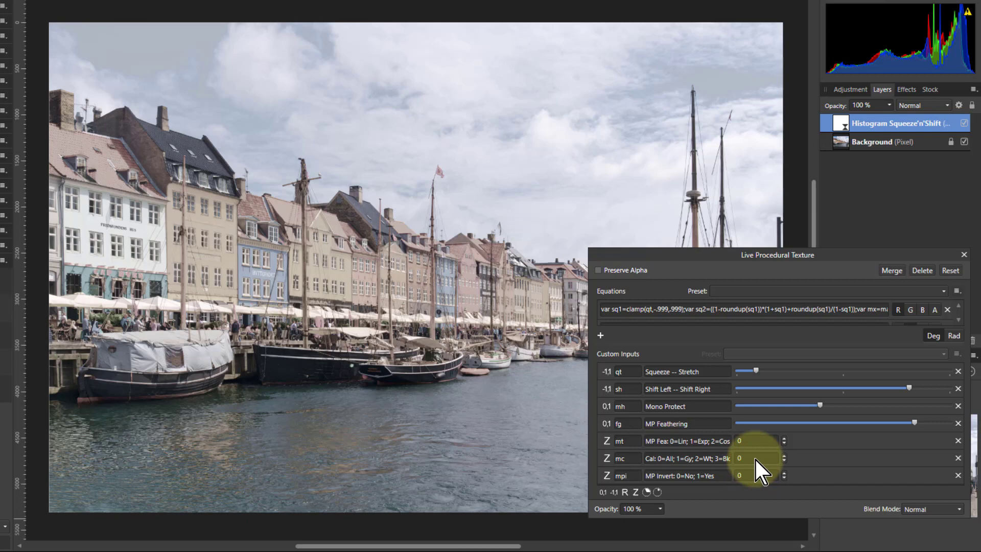
pyautogui.click(782, 455)
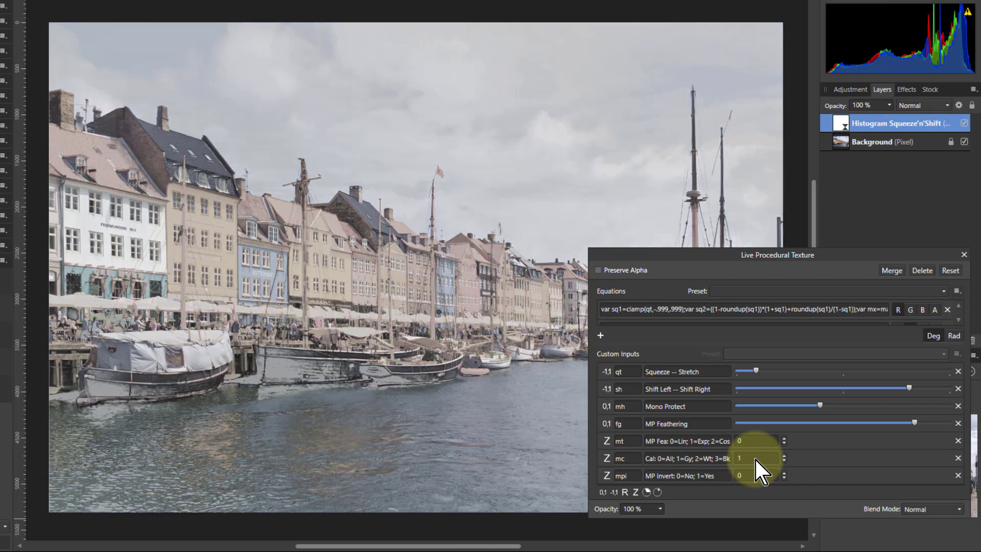
pyautogui.click(782, 455)
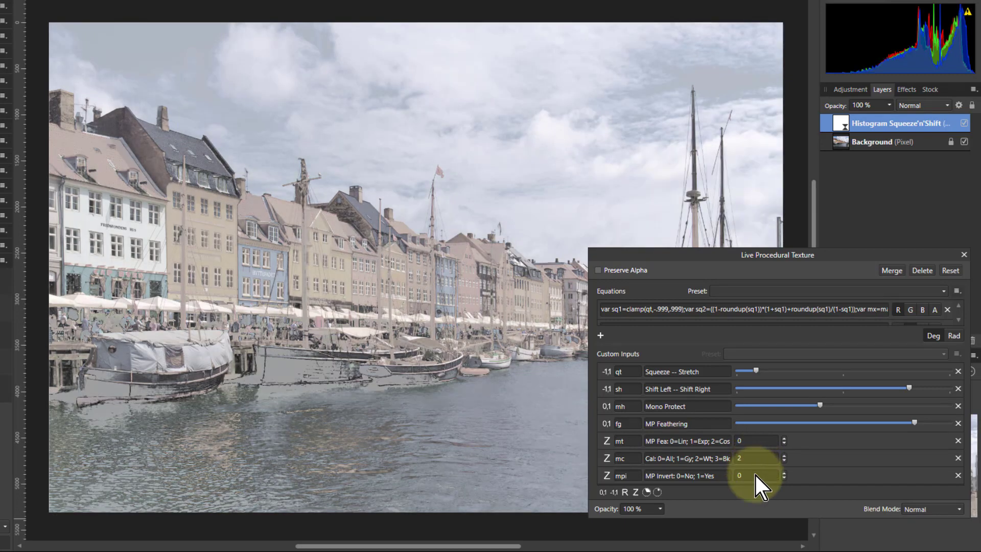
pyautogui.click(782, 472)
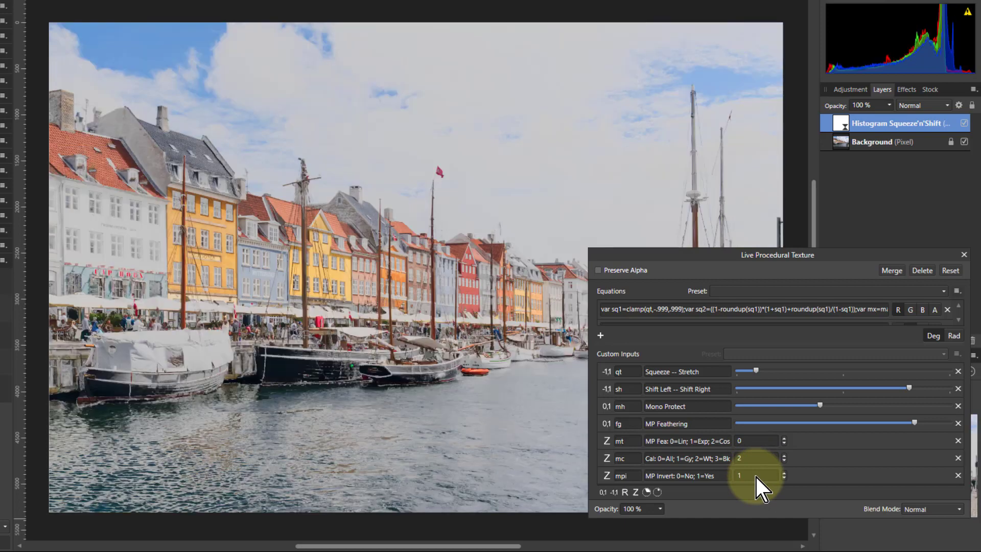
pyautogui.click(782, 477)
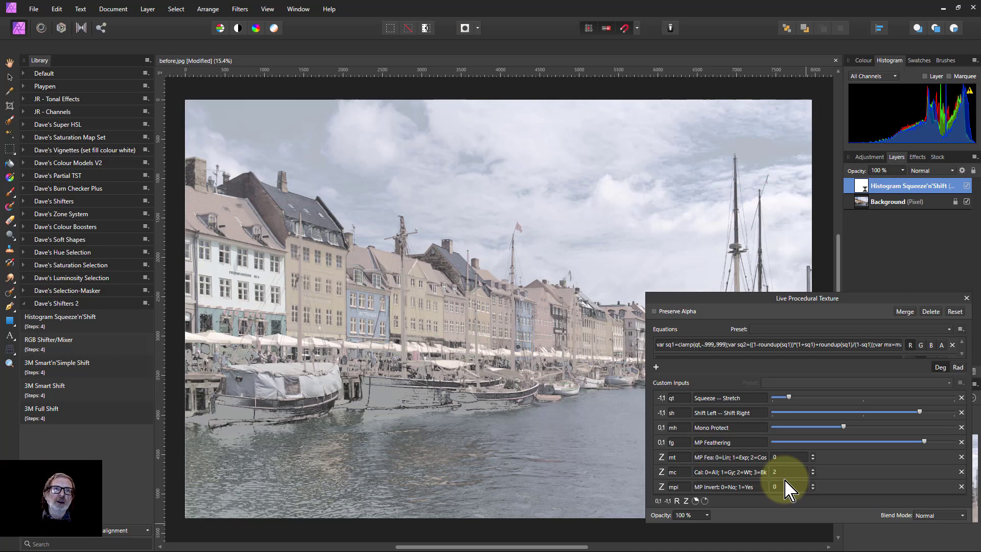
pyautogui.moveTo(825, 460)
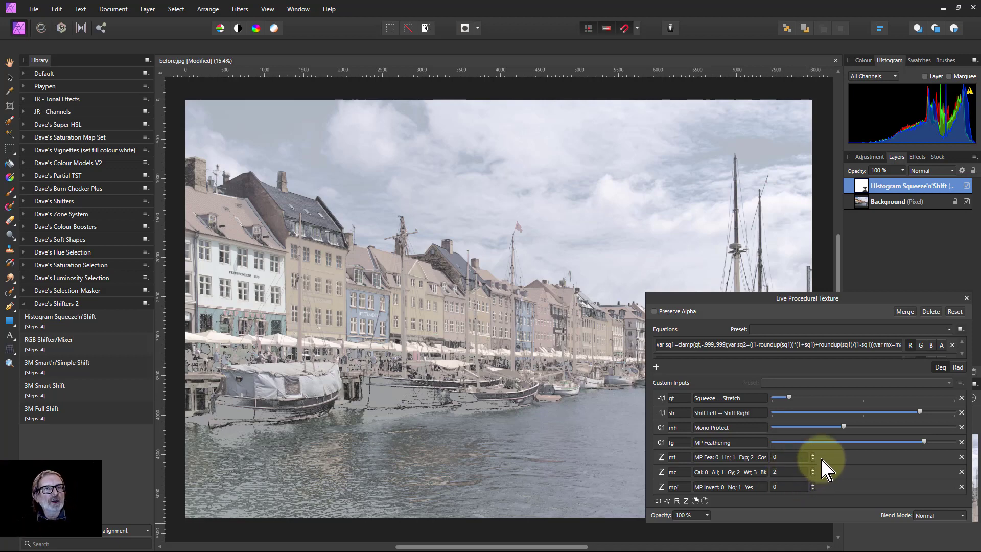